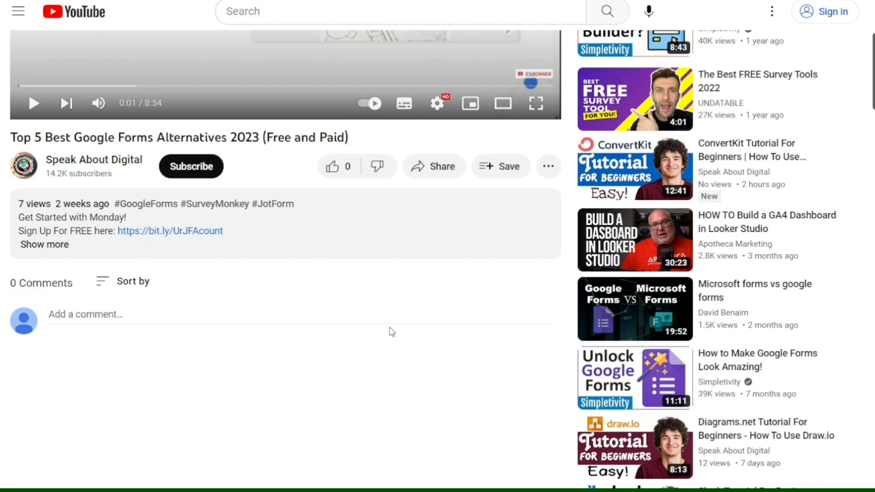
Expand the YouTube video description and follow the bit.ly sign-up link for monday.com.
left_click(44, 245)
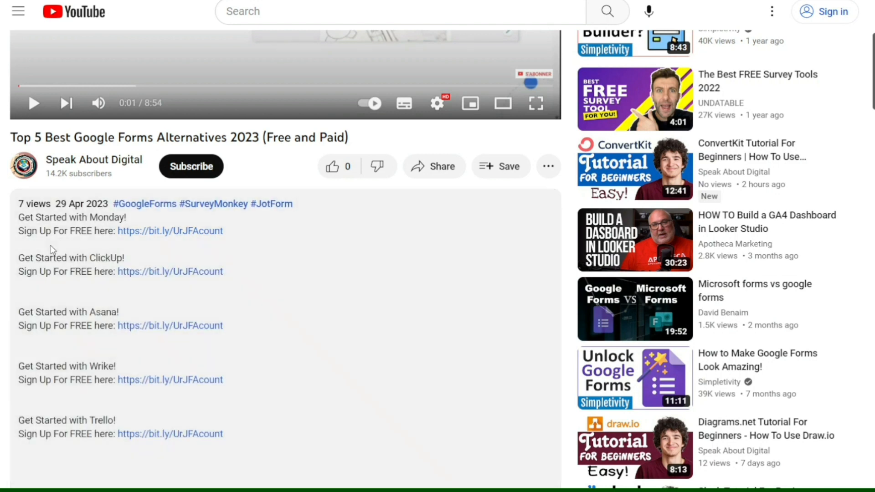
mouse_move(177, 238)
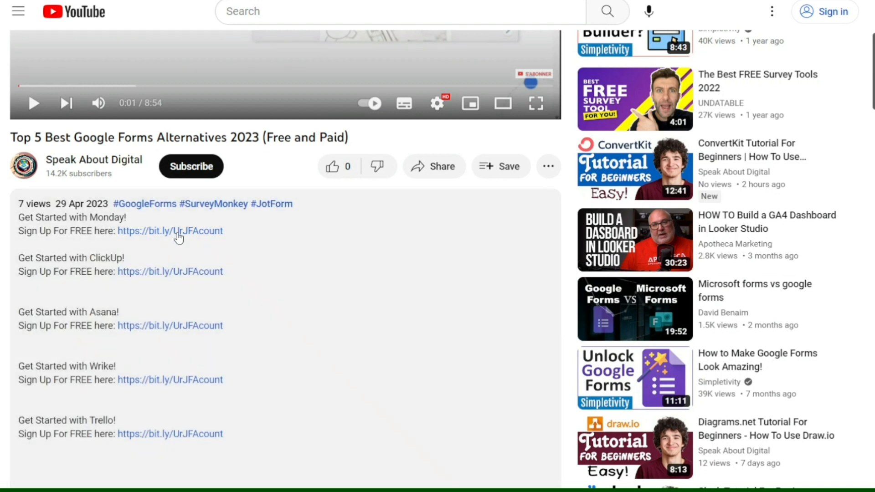
left_click(46, 244)
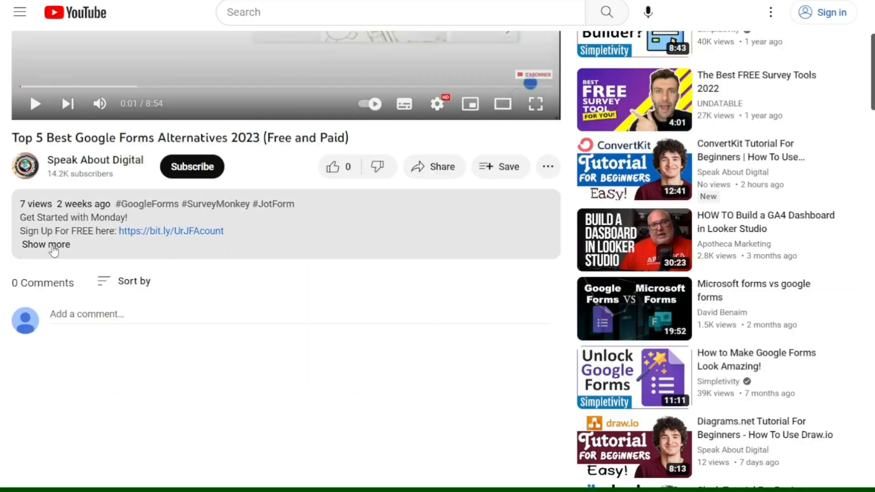
left_click(46, 245)
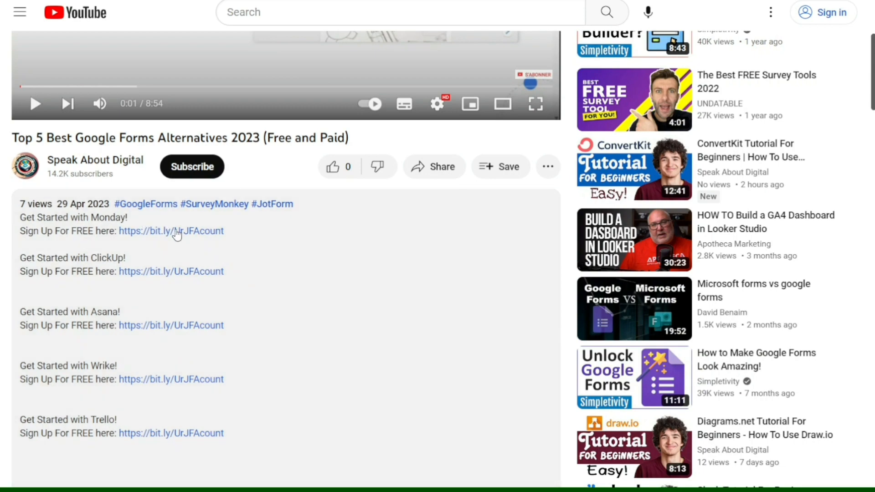
left_click(172, 231)
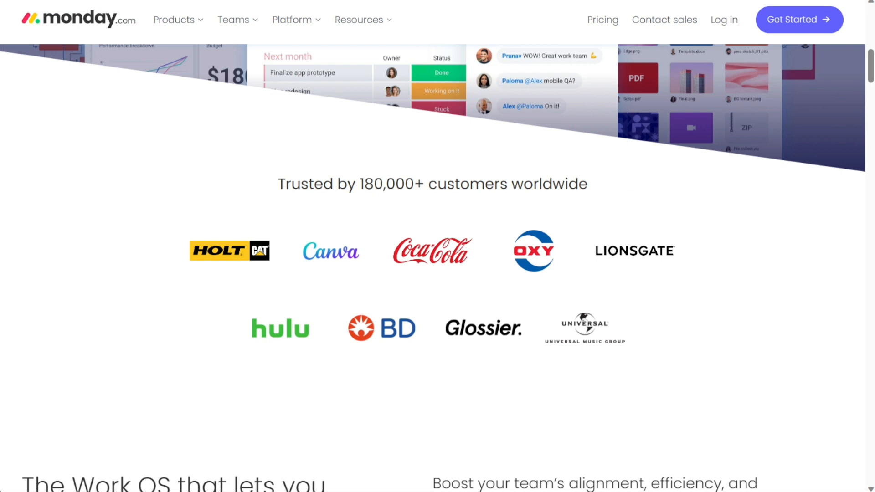
mouse_move(93, 33)
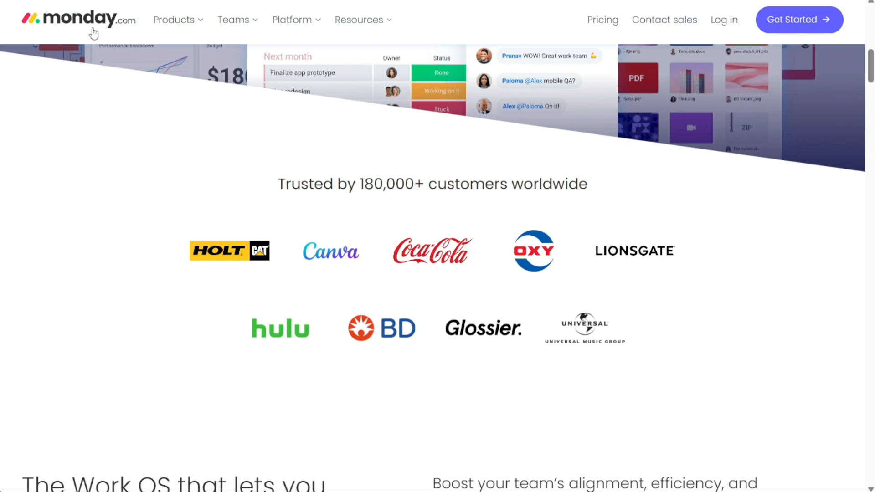
mouse_move(414, 189)
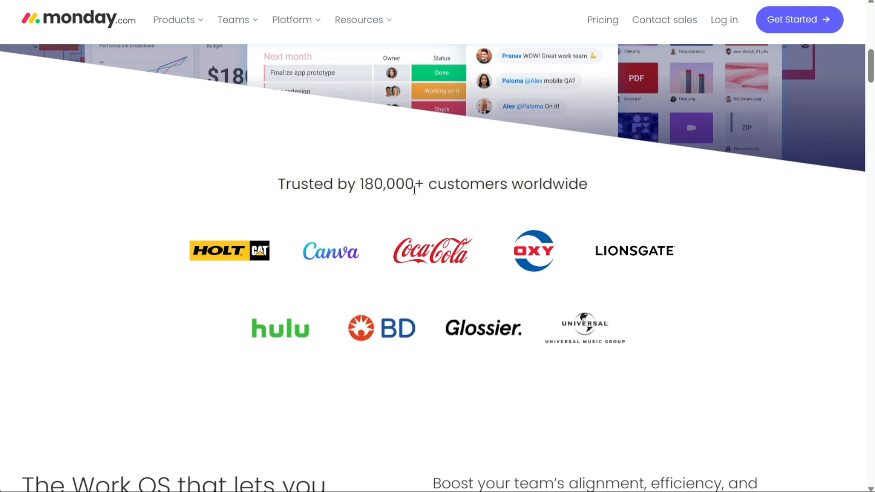
double_click(392, 184)
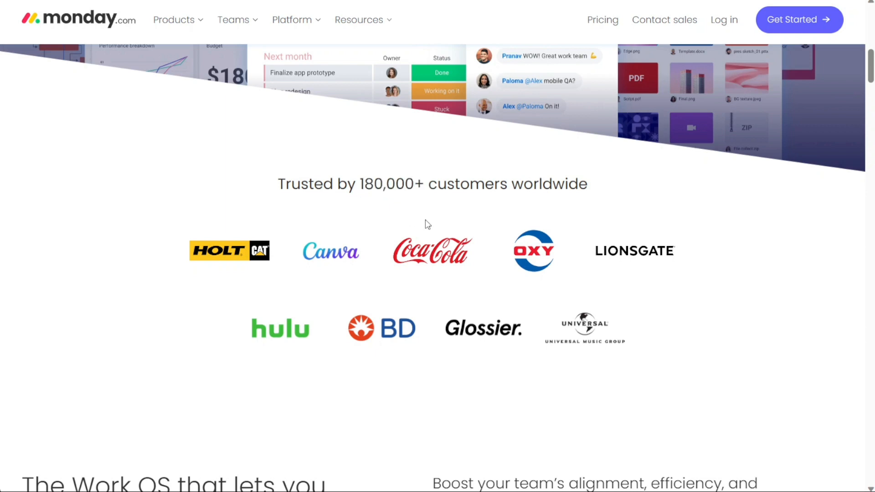
mouse_move(343, 266)
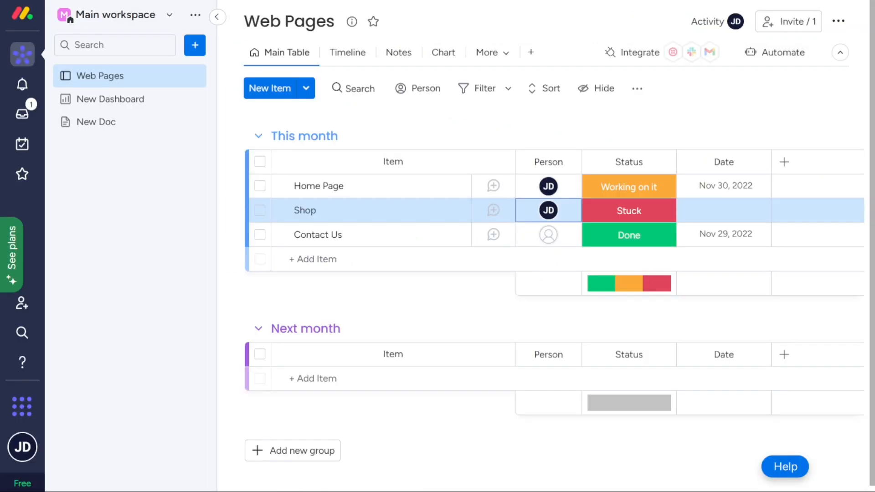
mouse_move(504, 16)
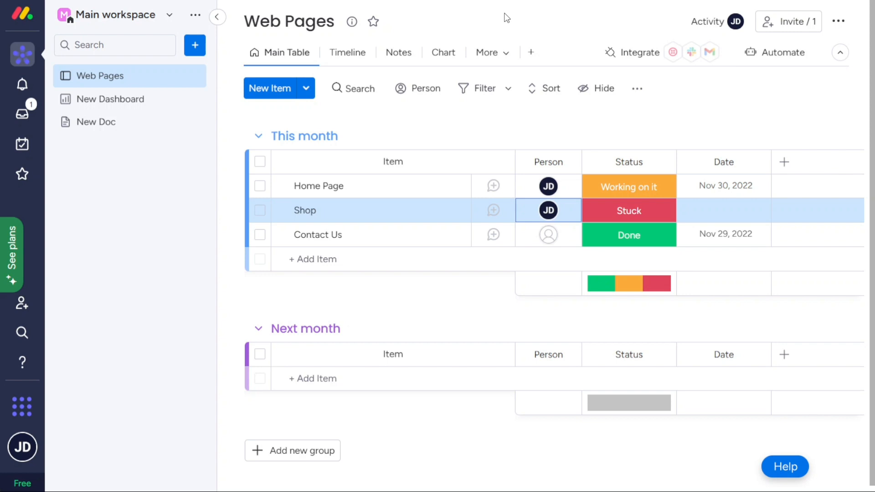
Browse the Web Pages board's add-column type list and its additional views.
left_click(783, 162)
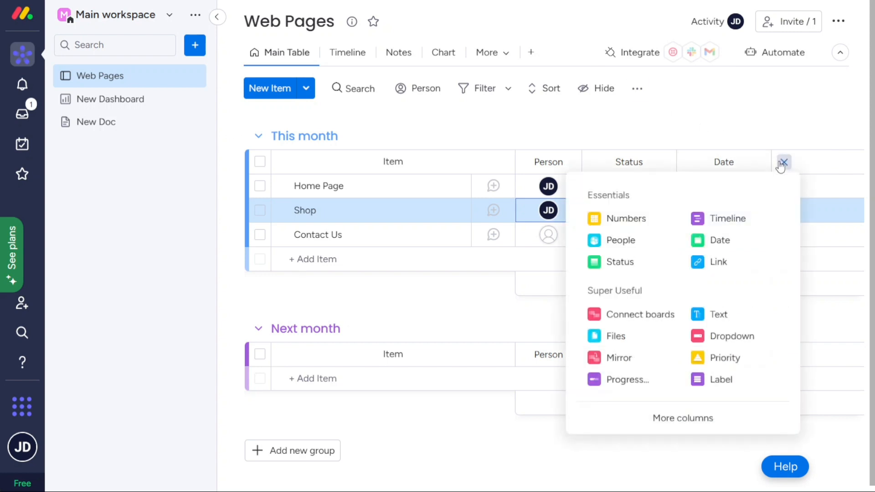
left_click(783, 162)
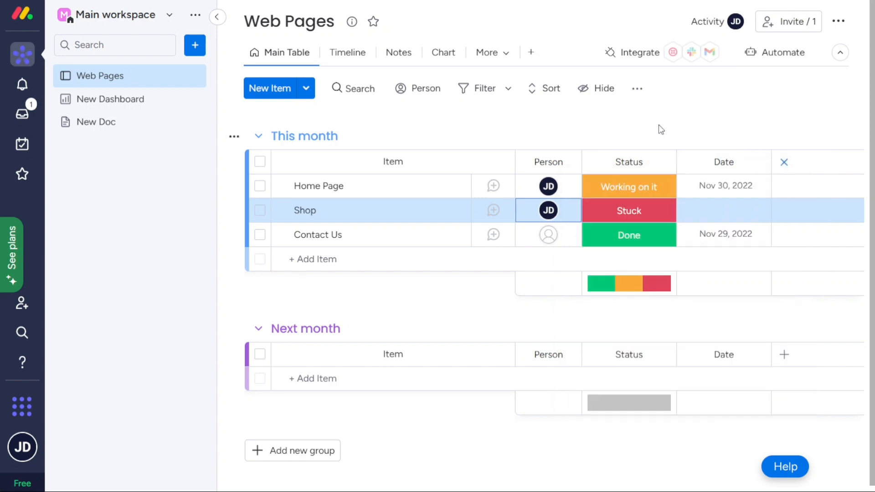
left_click(487, 51)
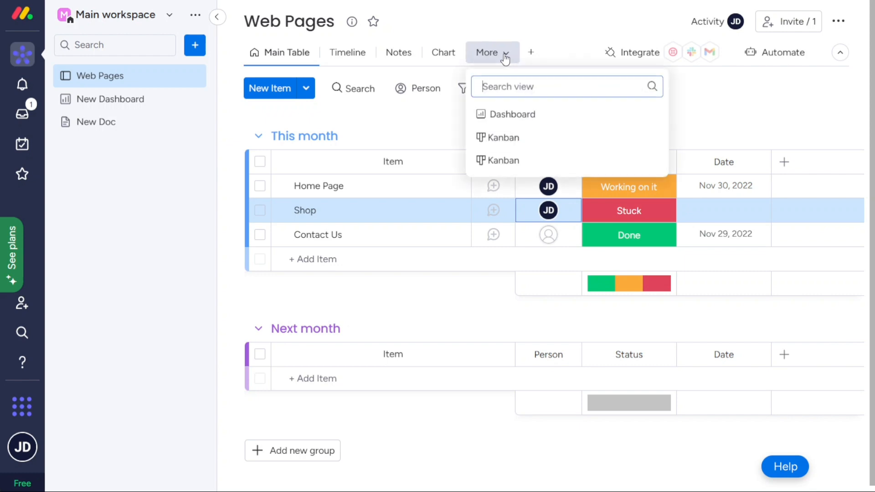
mouse_move(530, 52)
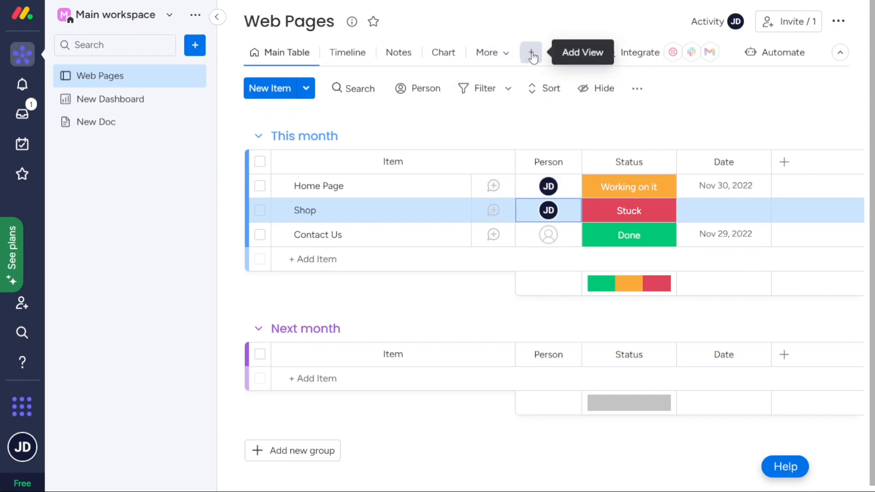
mouse_move(563, 29)
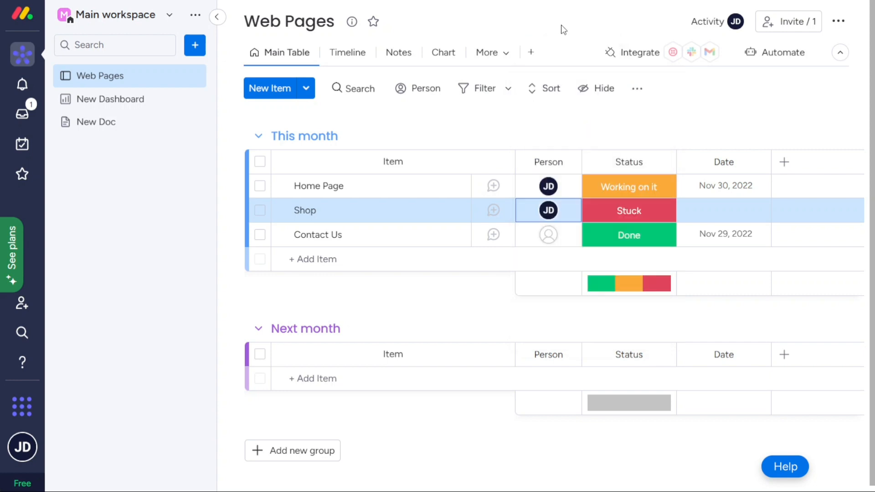
Review the Contact Us item's updates panel, then reveal the workspace add menu with New Doc.
left_click(547, 234)
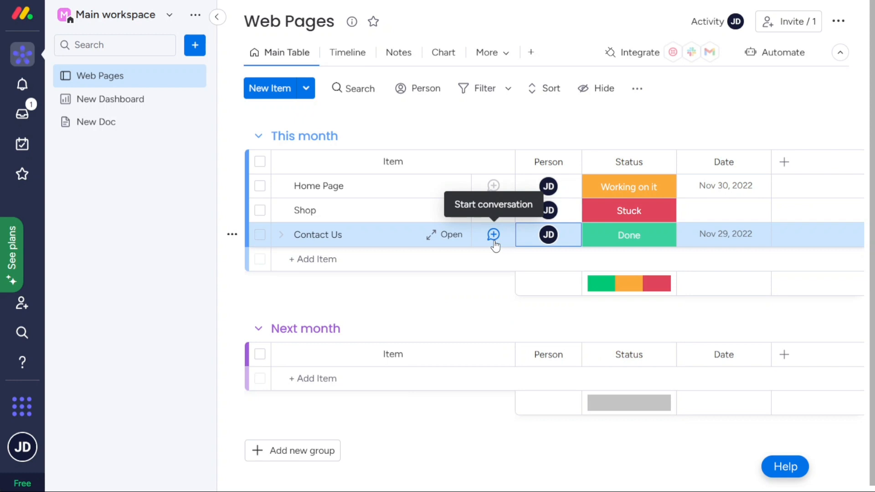
left_click(493, 234)
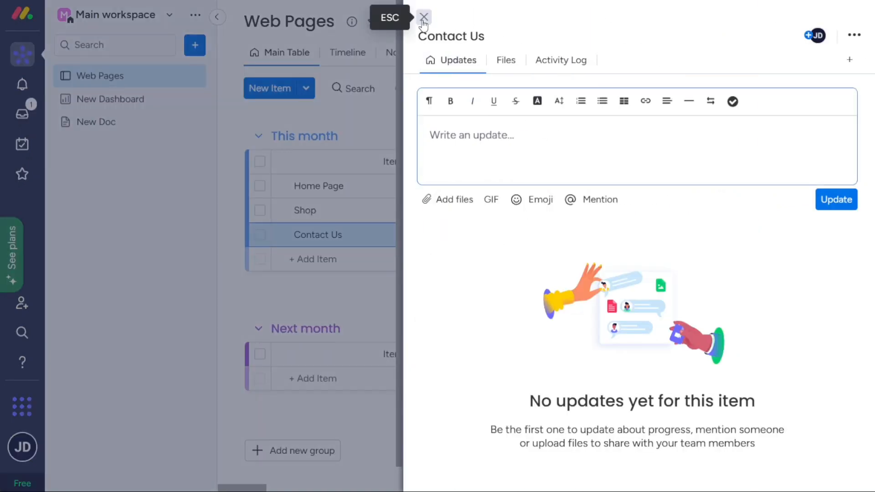
left_click(424, 17)
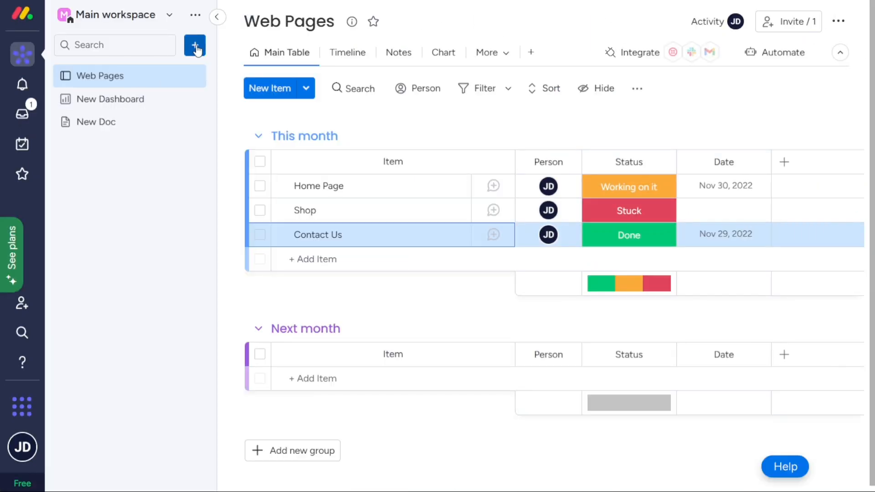
left_click(195, 45)
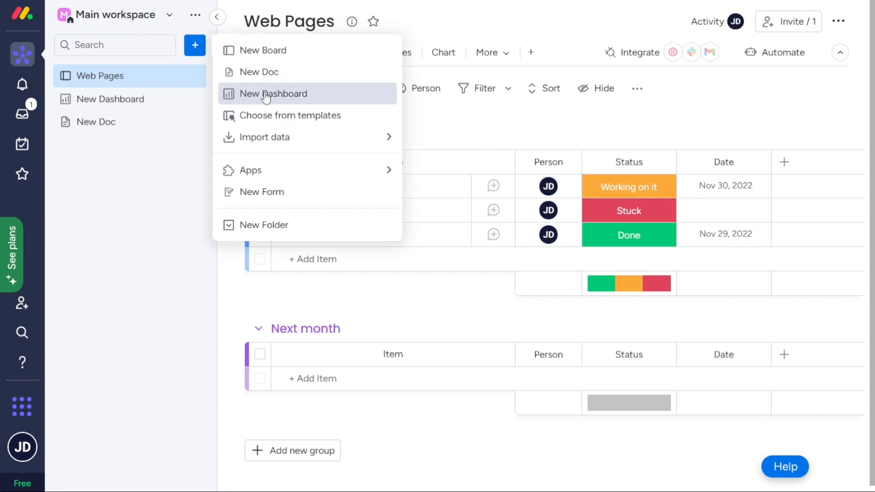
mouse_move(126, 122)
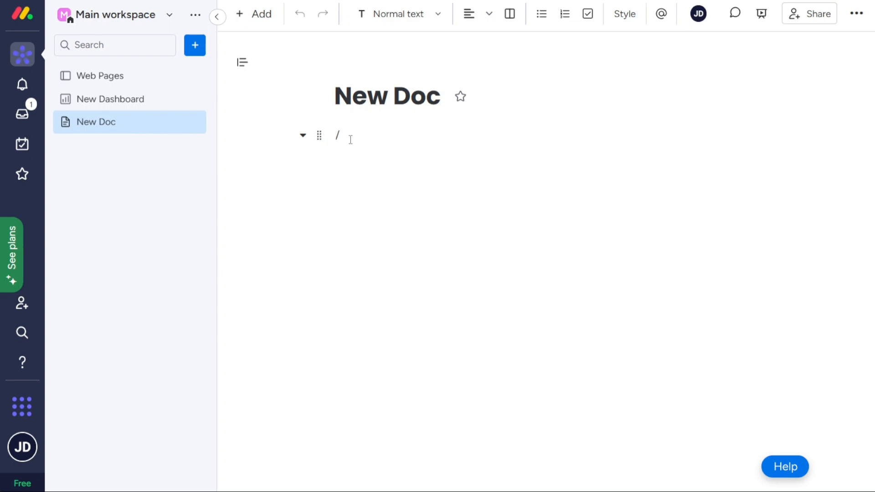
left_click(100, 76)
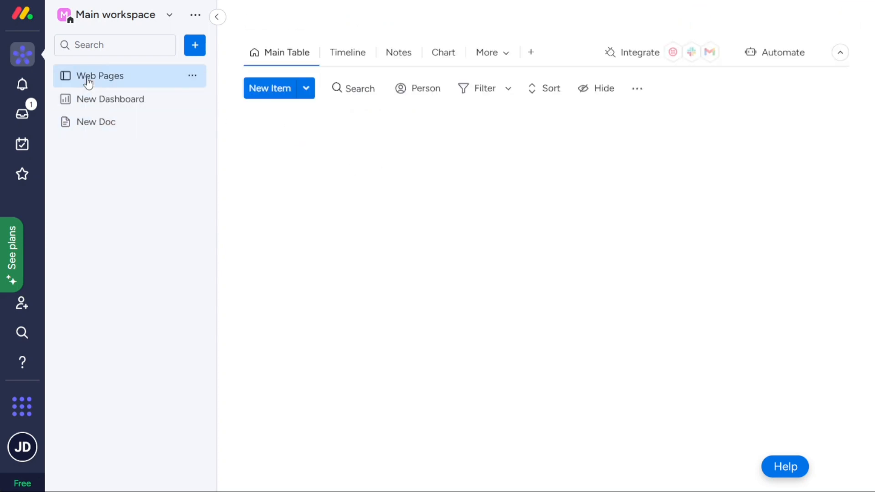
left_click(100, 75)
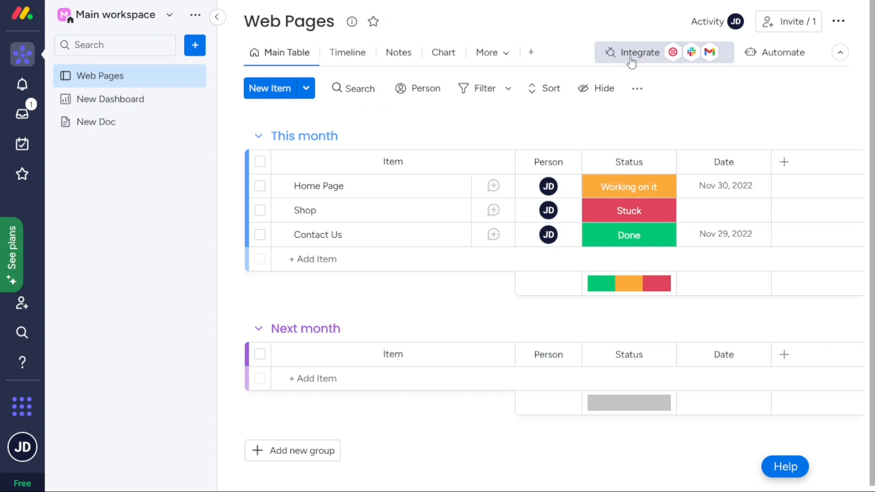
left_click(635, 53)
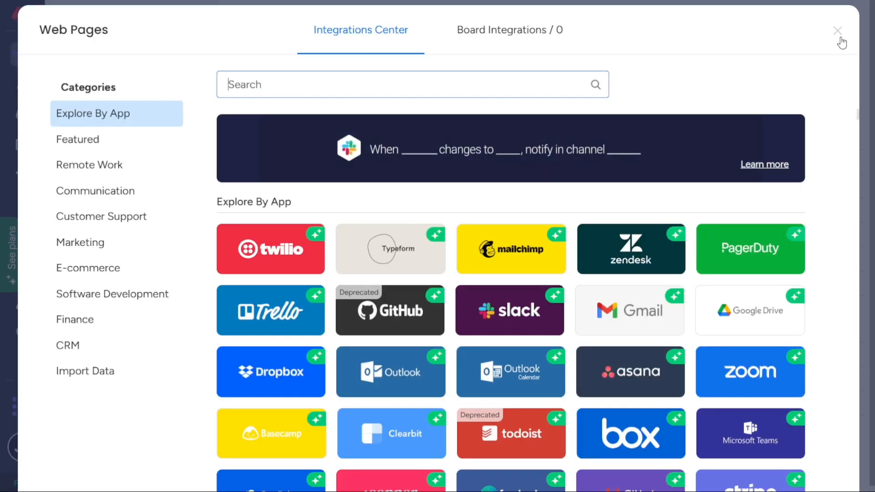
left_click(837, 31)
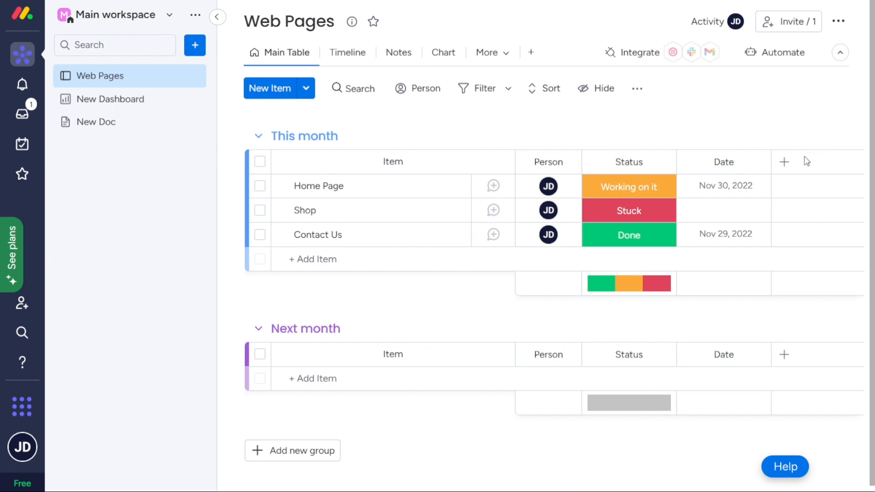
left_click(491, 52)
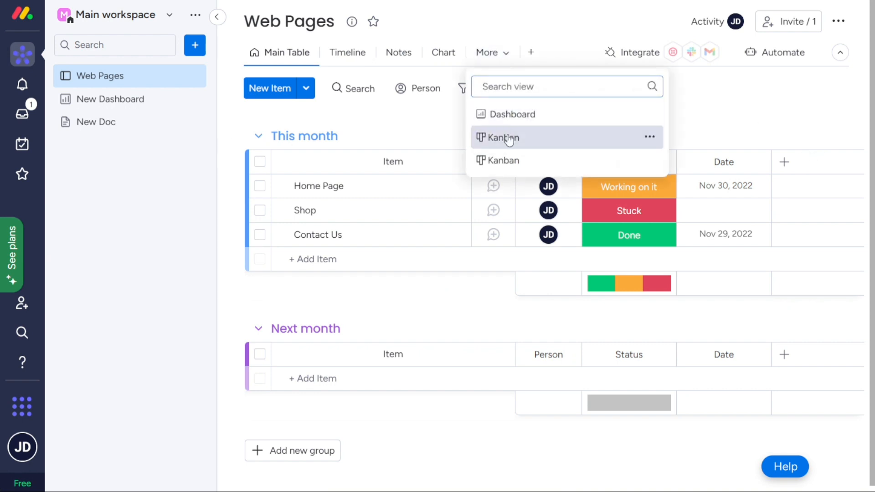
left_click(503, 138)
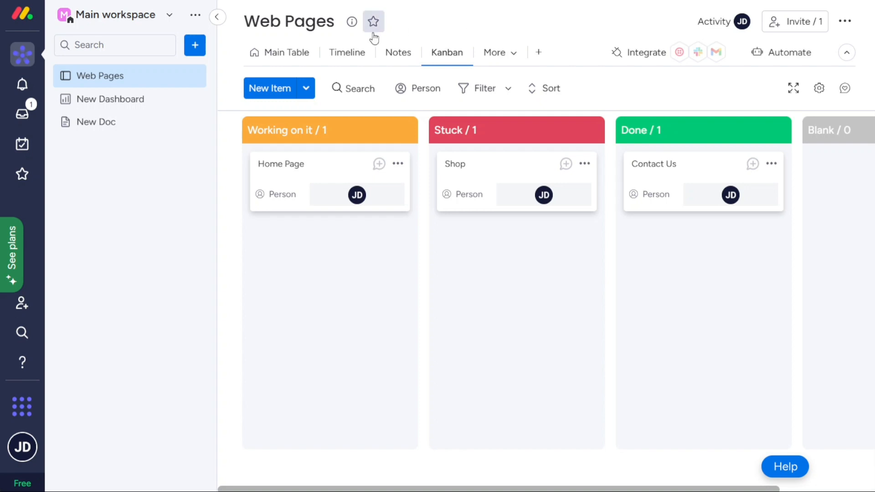
left_click(286, 52)
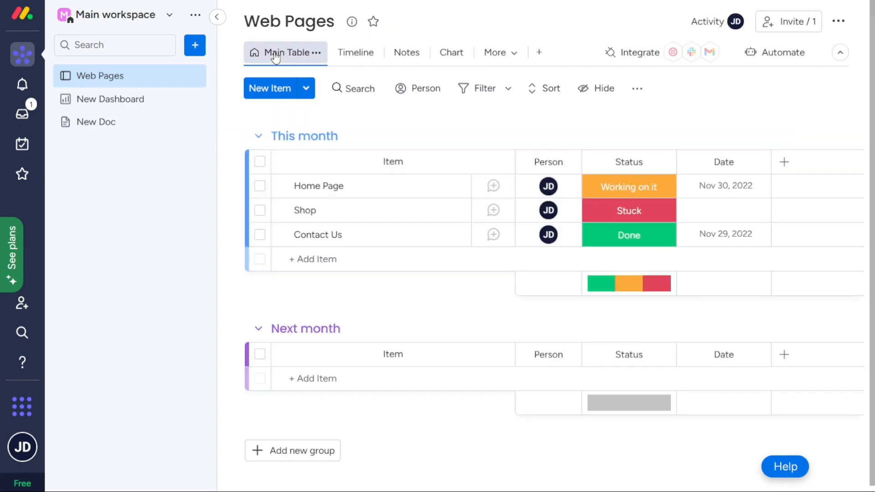
mouse_move(722, 162)
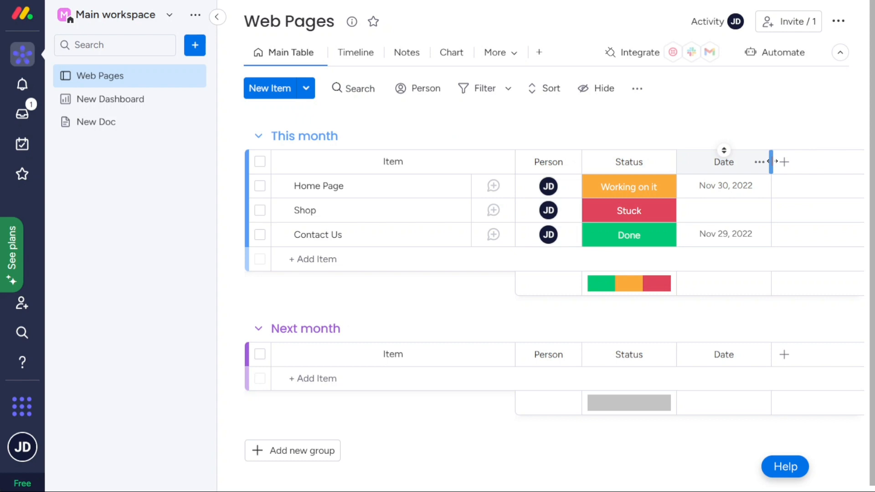
left_click(783, 162)
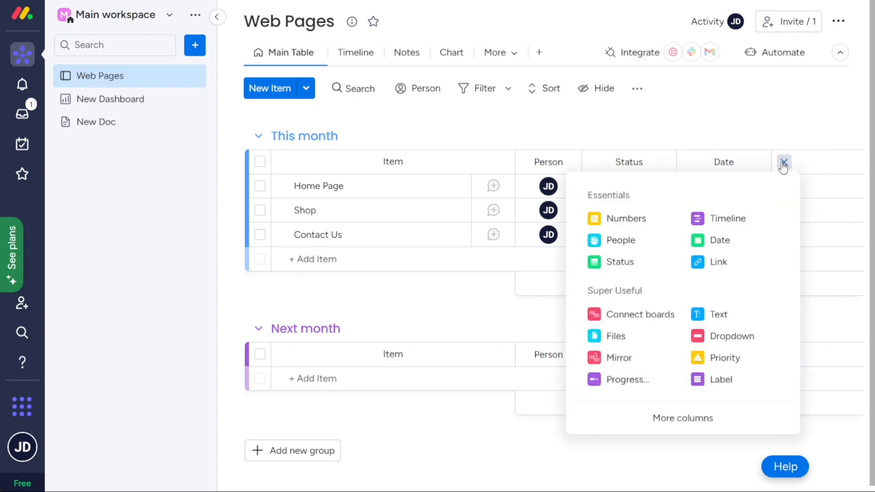
mouse_move(630, 218)
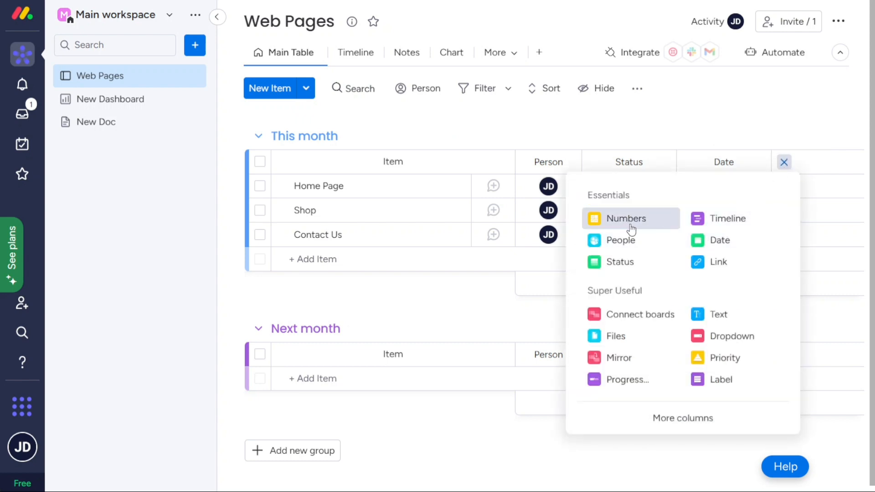
left_click(783, 162)
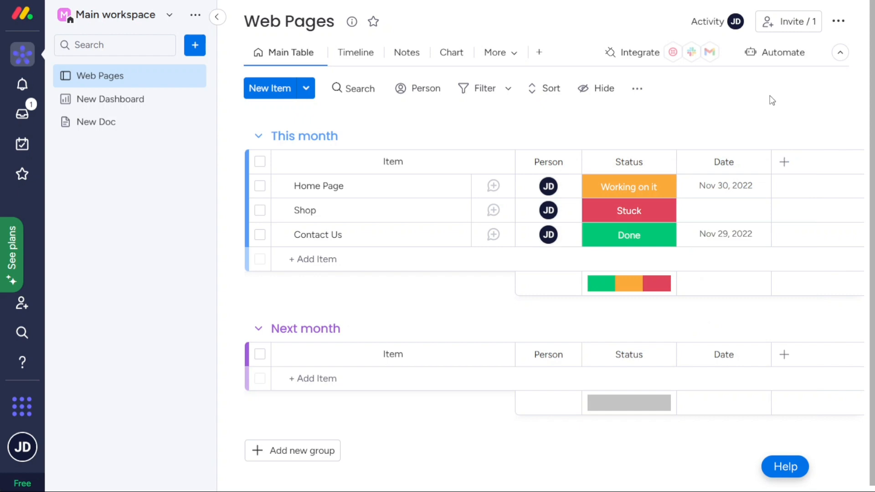
mouse_move(344, 218)
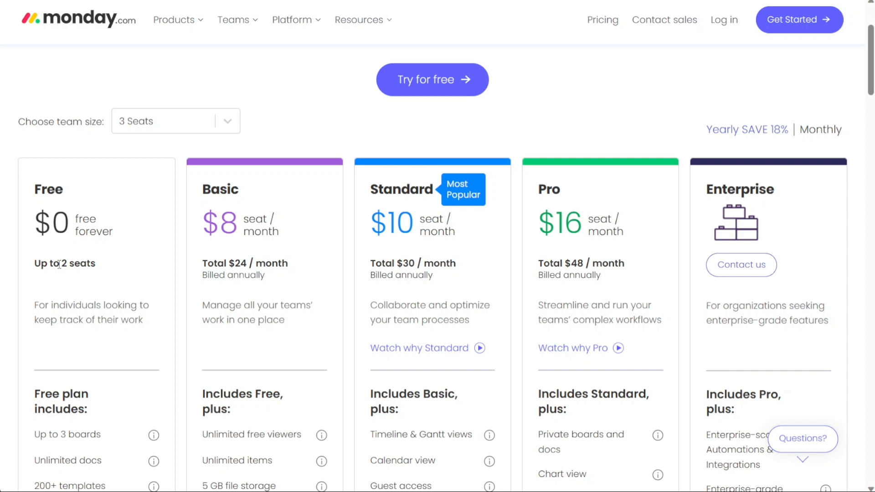
mouse_move(411, 213)
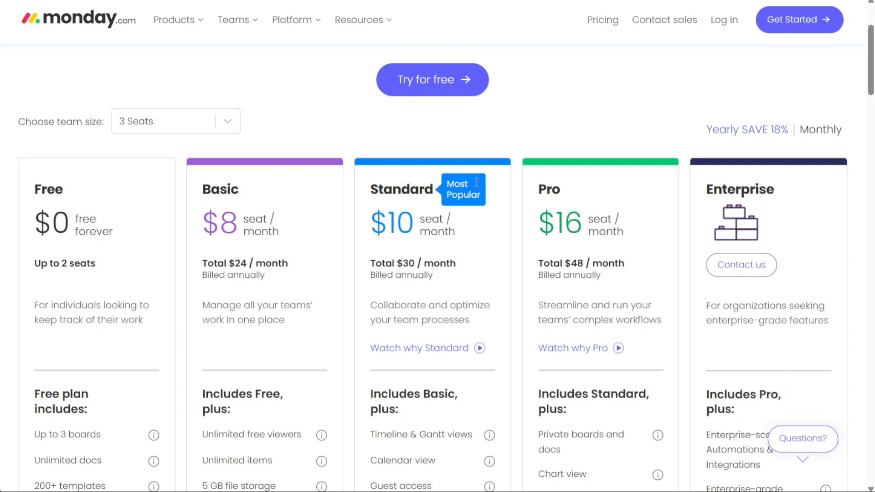
mouse_move(434, 146)
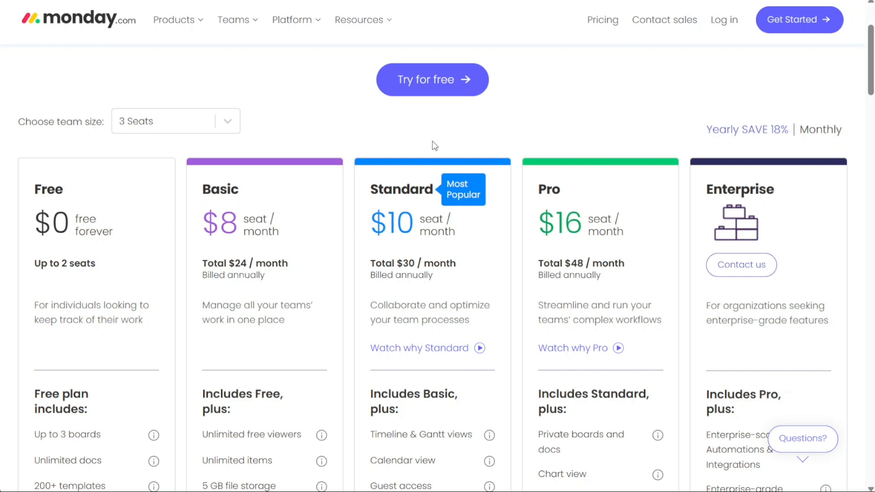
mouse_move(431, 146)
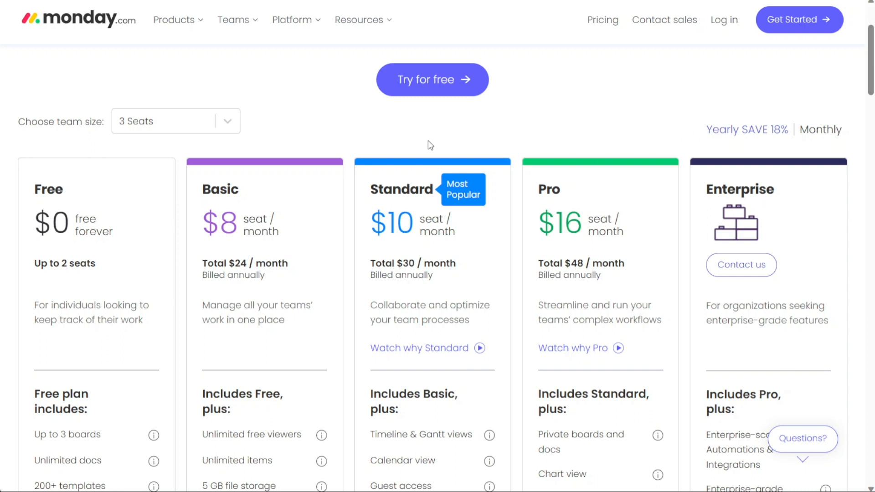
mouse_move(432, 84)
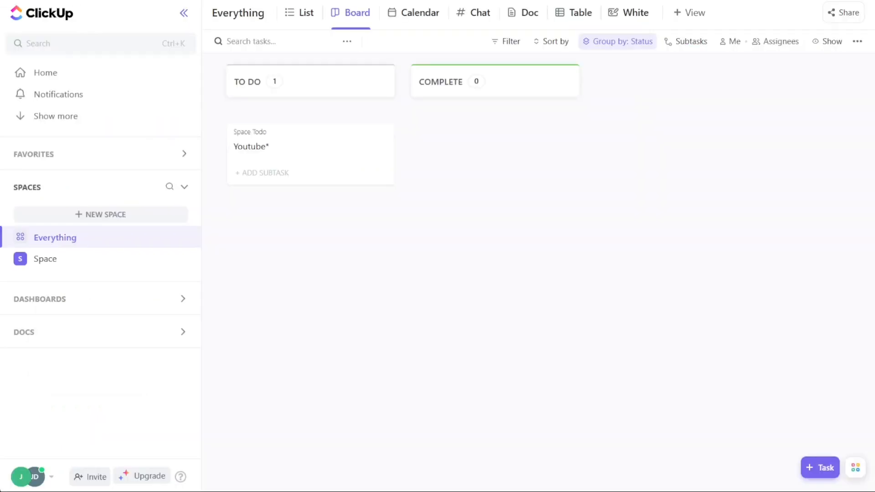
mouse_move(306, 12)
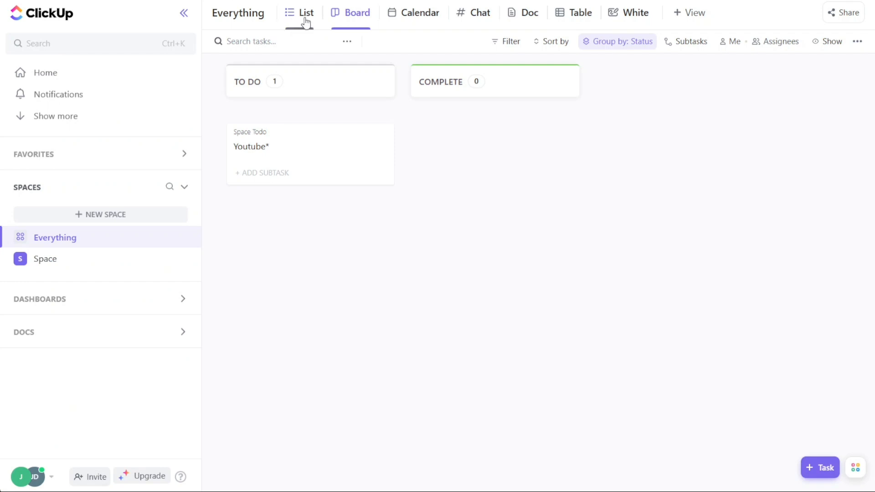
left_click(305, 12)
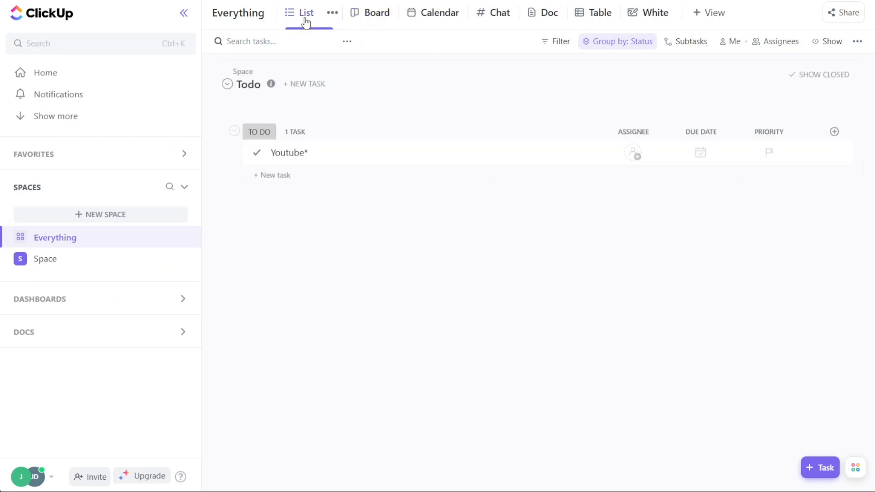
mouse_move(358, 11)
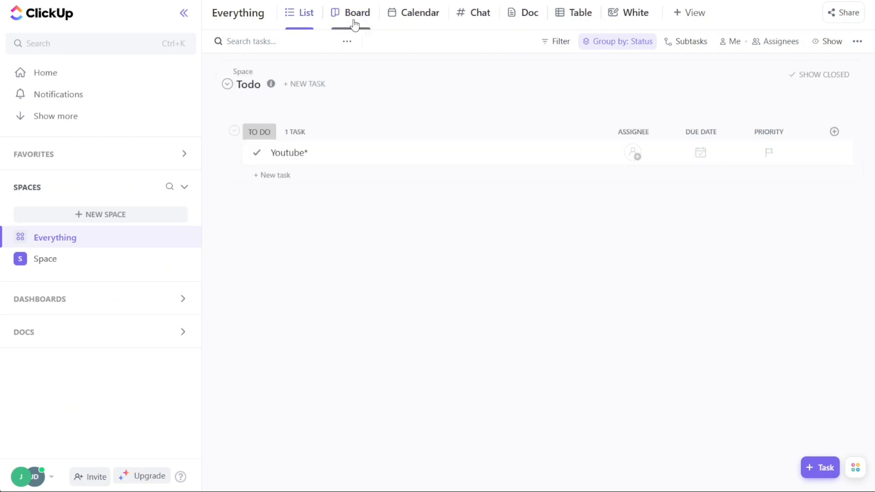
left_click(358, 12)
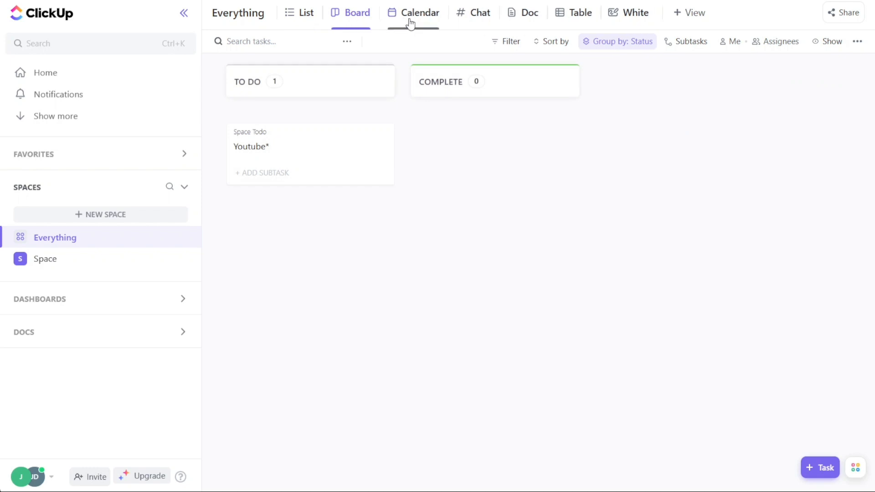
left_click(420, 11)
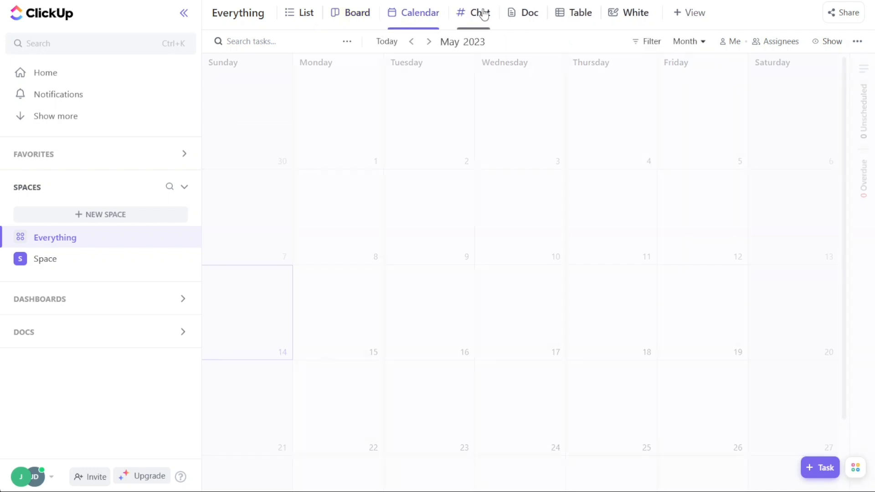
left_click(477, 12)
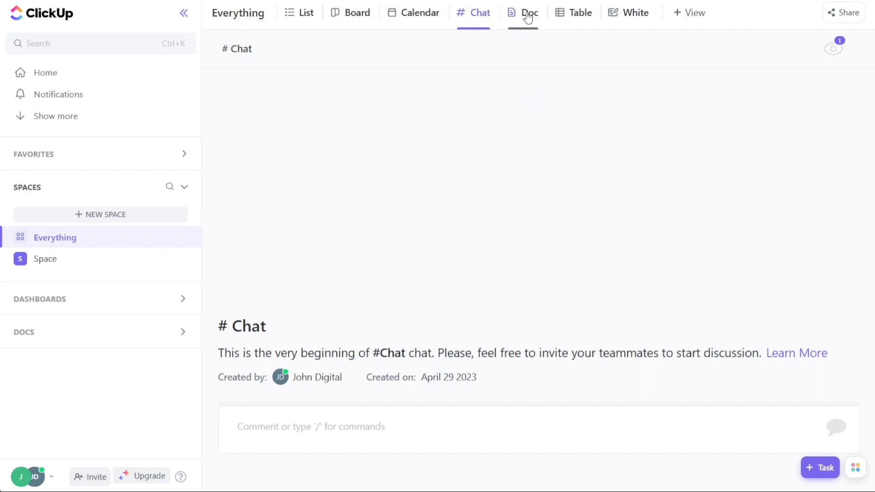
left_click(528, 12)
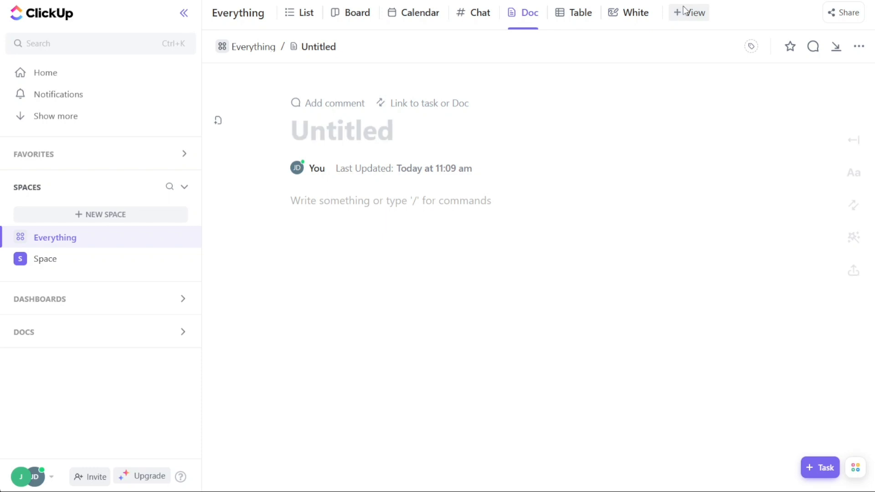
left_click(689, 12)
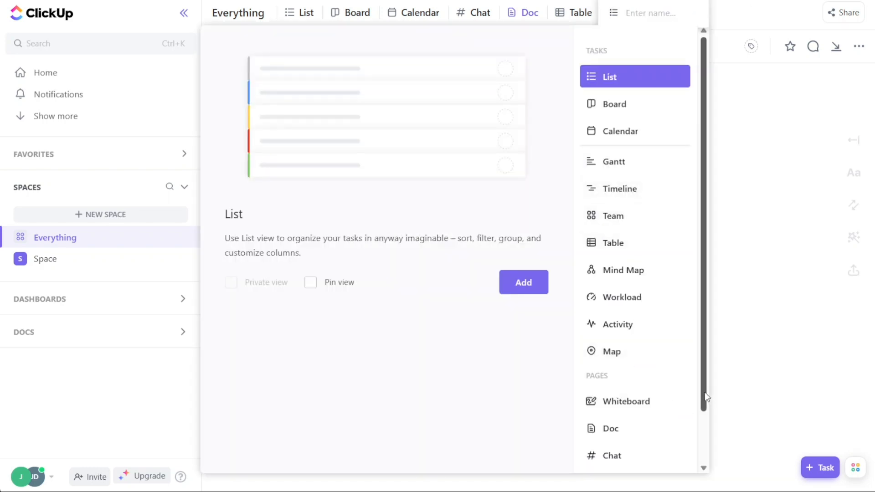
mouse_move(734, 100)
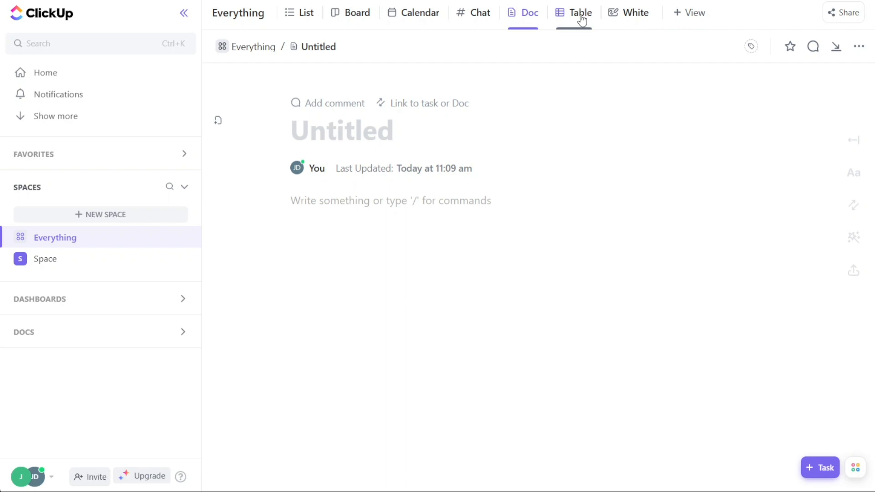
left_click(573, 11)
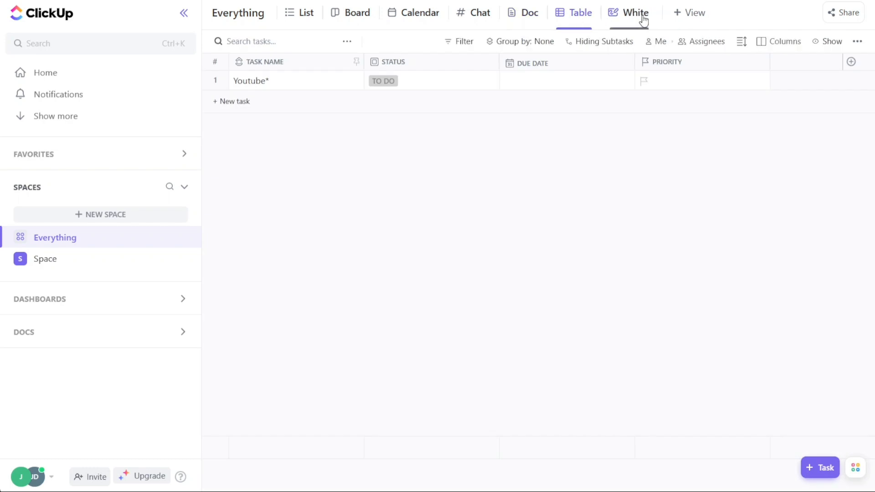
mouse_move(636, 19)
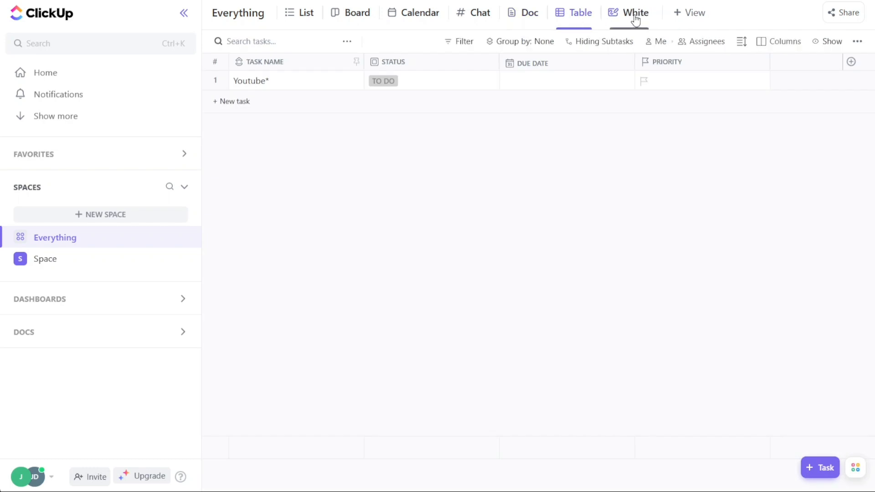
left_click(628, 12)
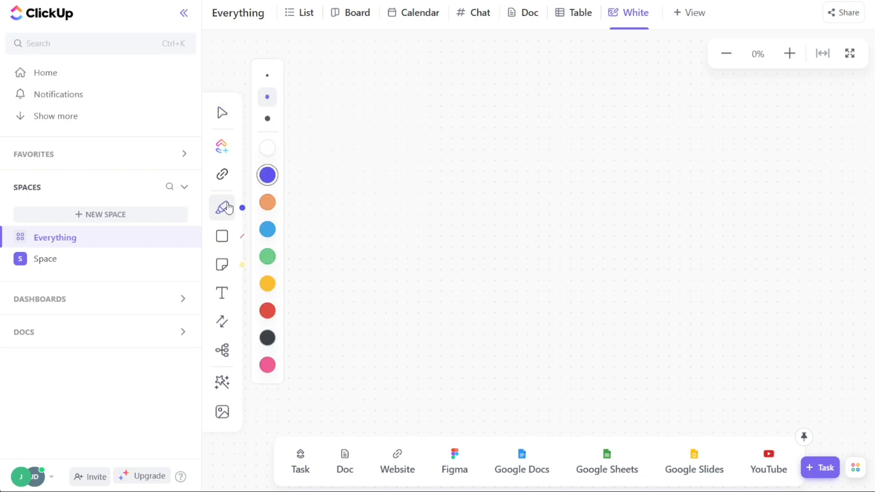
left_click(267, 203)
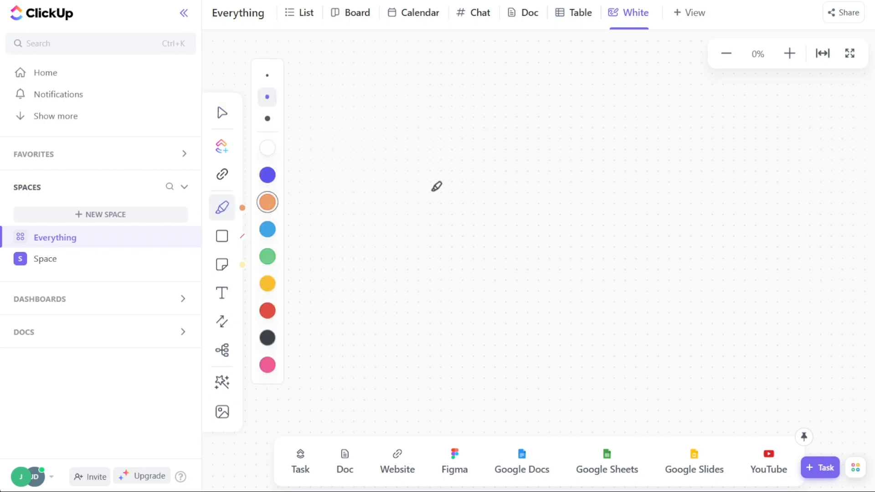
mouse_move(530, 101)
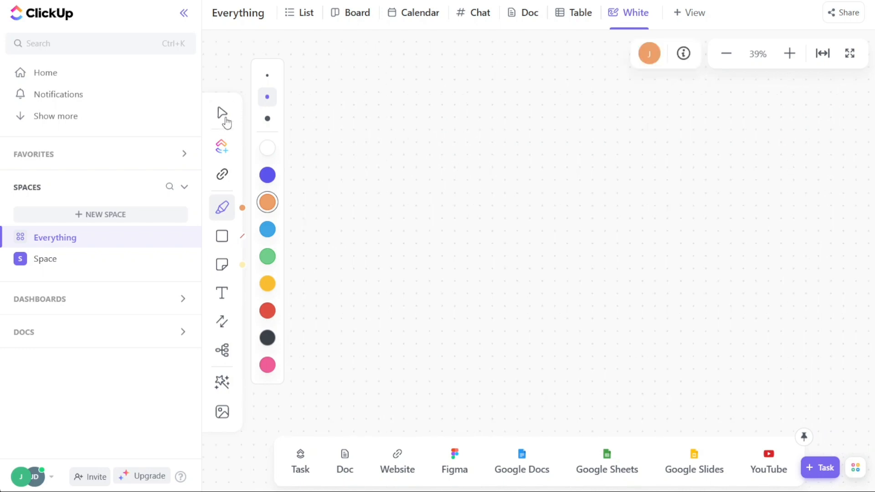
left_click(222, 113)
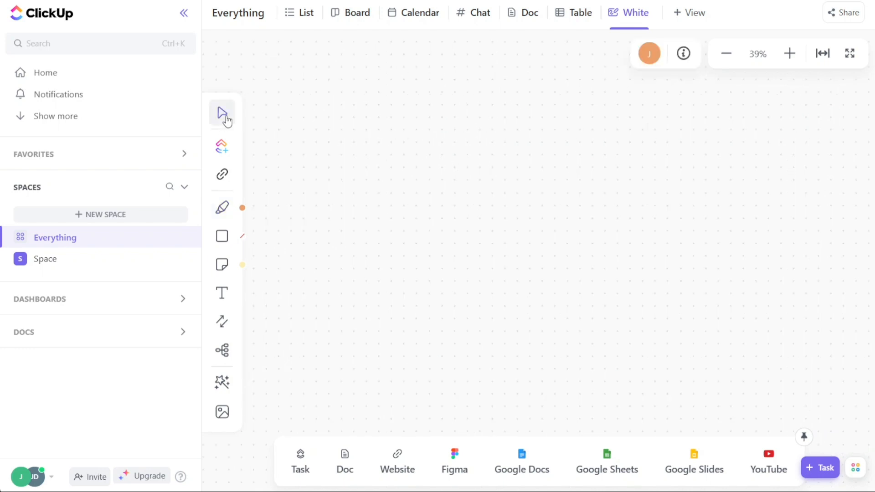
mouse_move(258, 26)
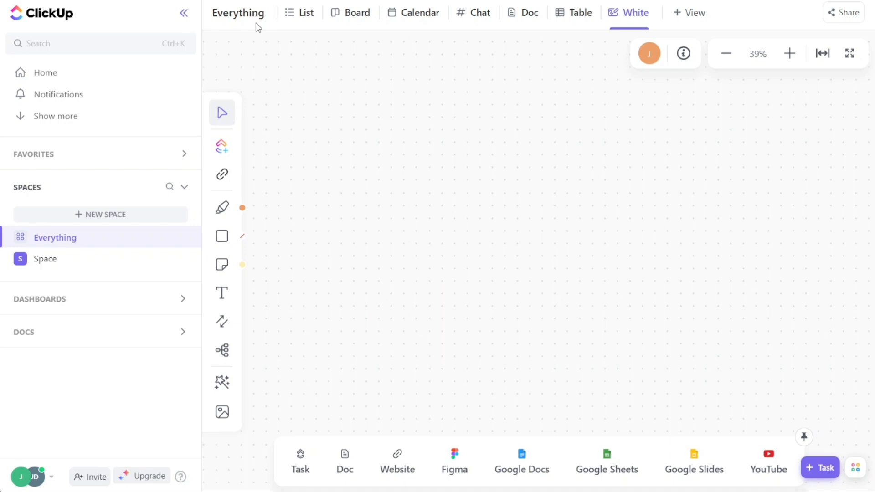
left_click(306, 12)
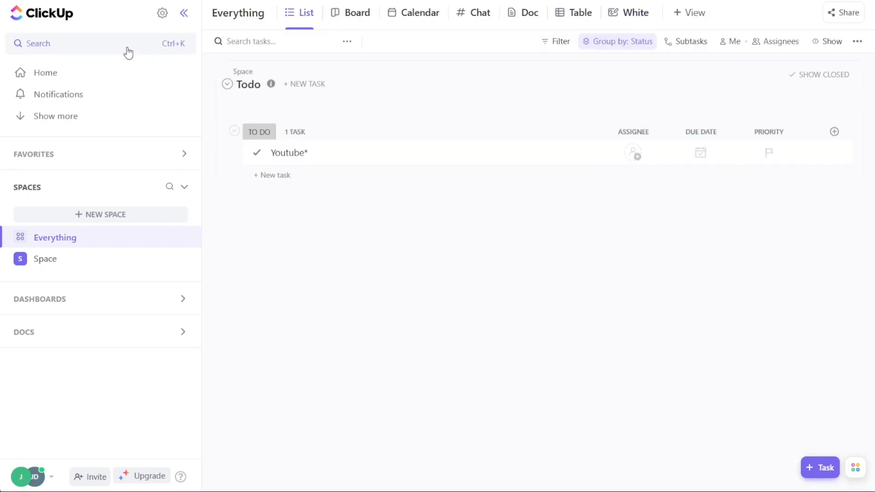
left_click(38, 43)
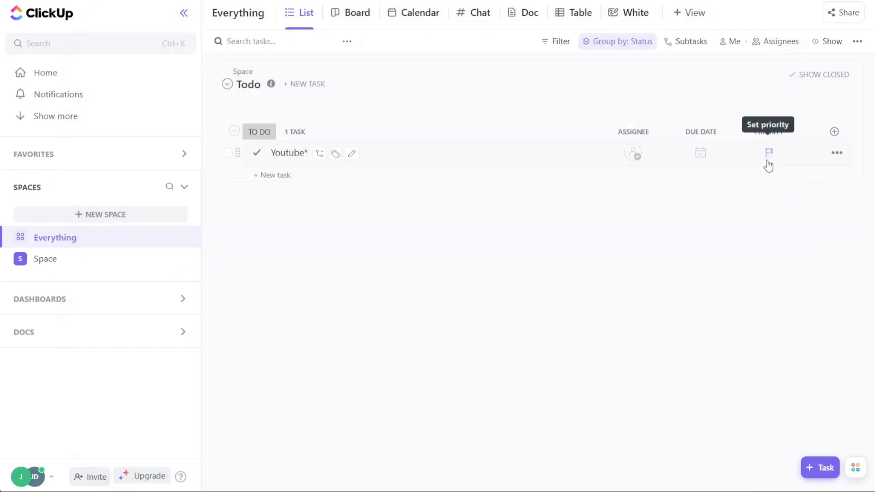
left_click(768, 152)
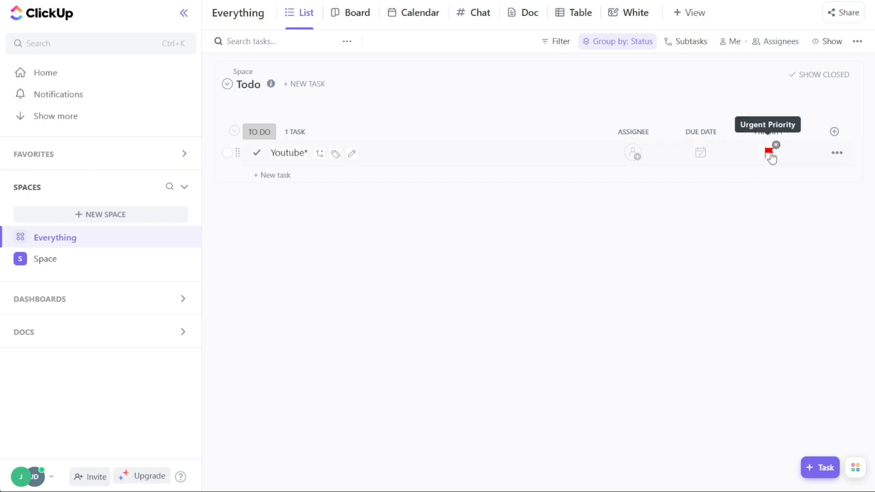
left_click(769, 152)
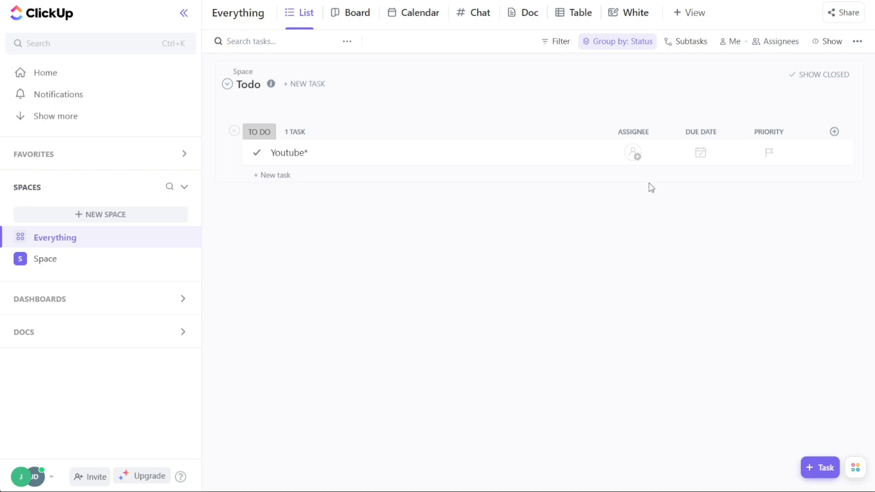
mouse_move(834, 132)
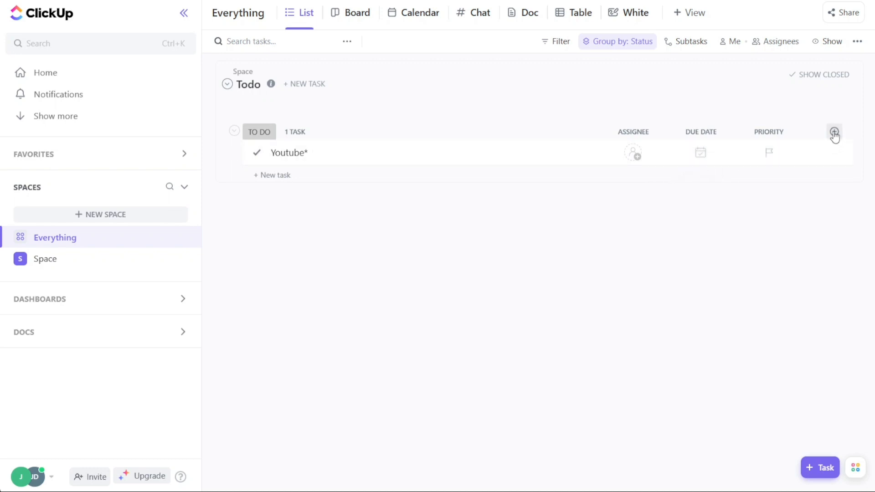
left_click(833, 134)
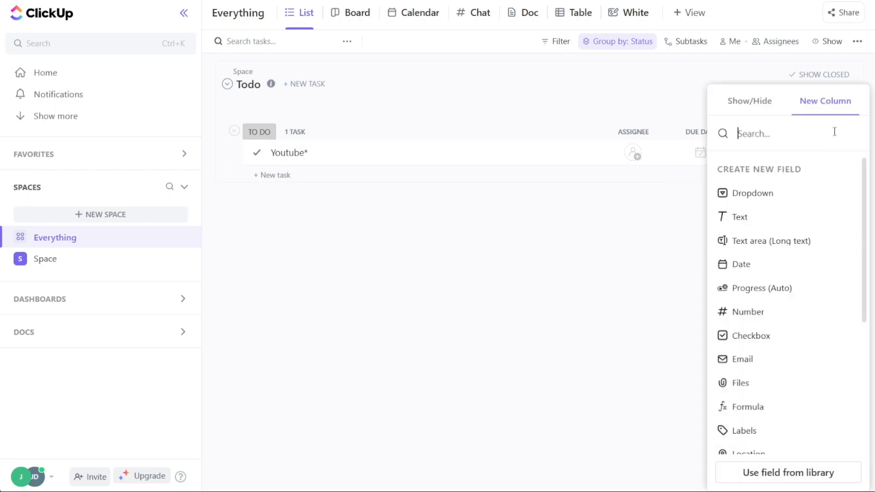
mouse_move(747, 406)
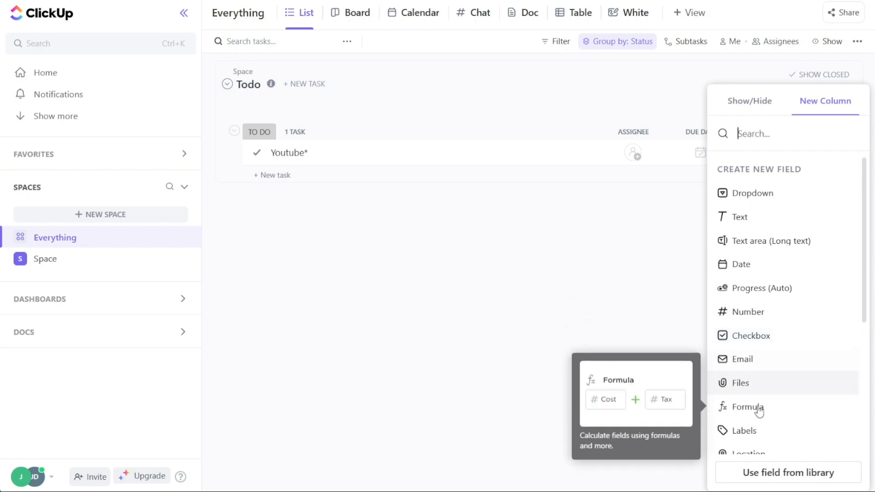
left_click(435, 281)
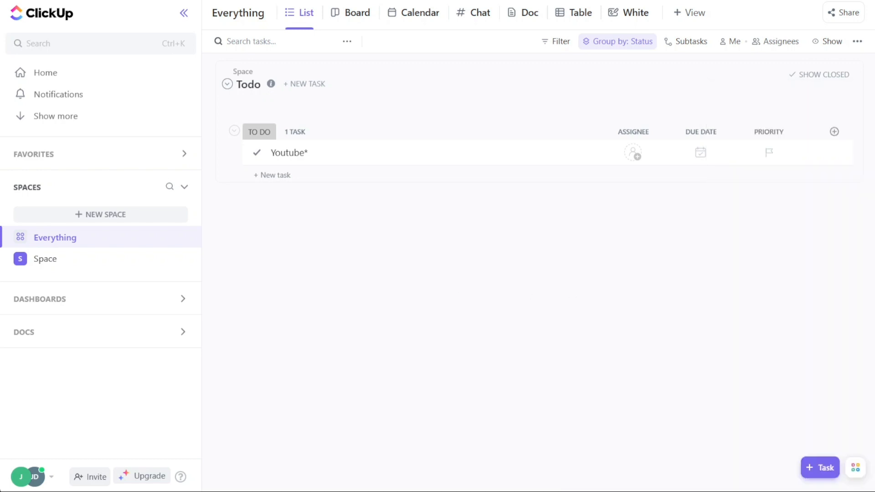
Switch to ClickUp's pricing page listing Free Forever, Unlimited $5, Business $12, Business Plus $19 and Enterprise.
left_click(148, 475)
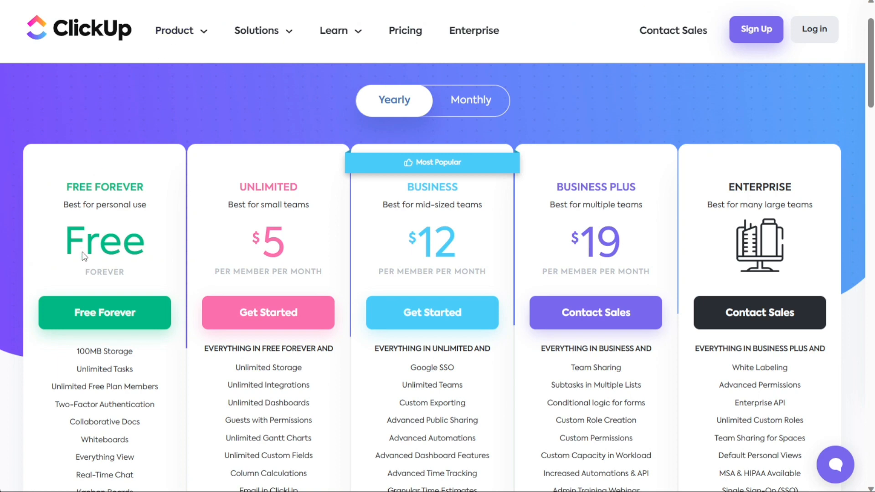
mouse_move(107, 428)
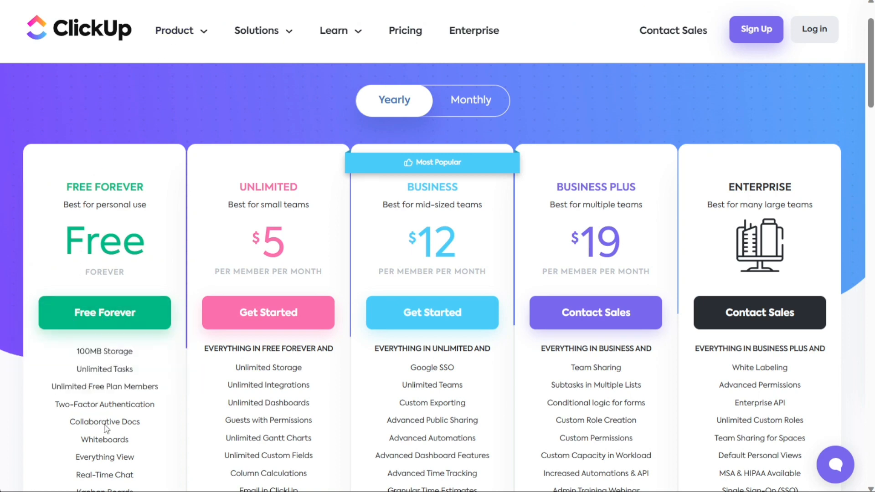
mouse_move(104, 352)
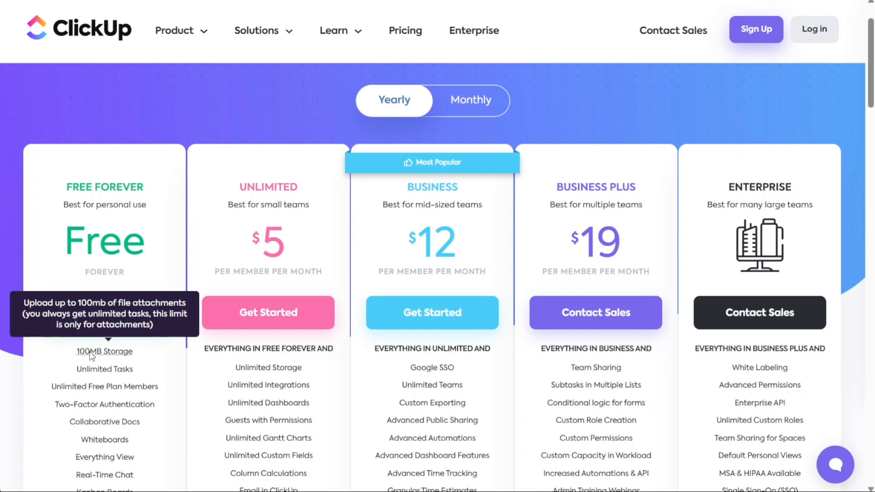
mouse_move(206, 357)
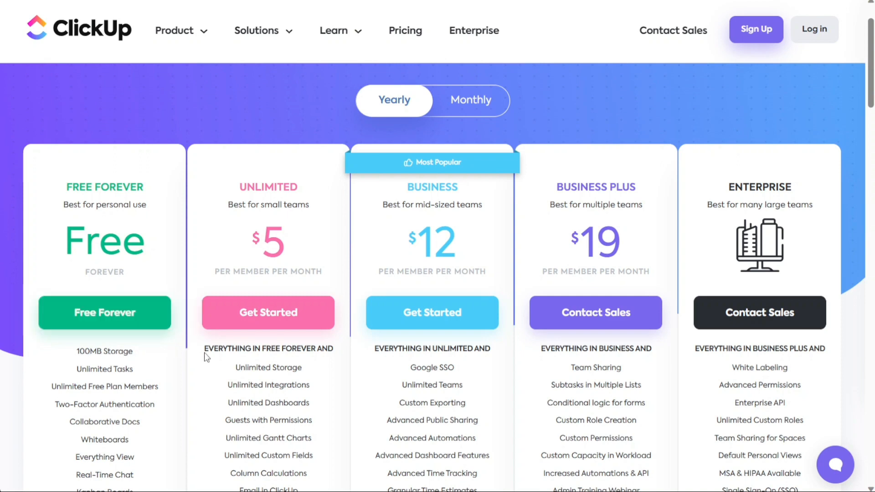
mouse_move(168, 302)
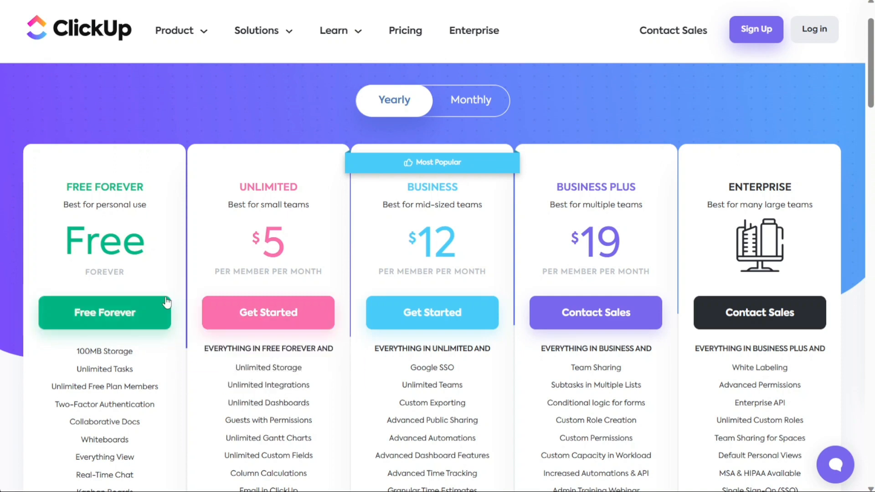
mouse_move(357, 260)
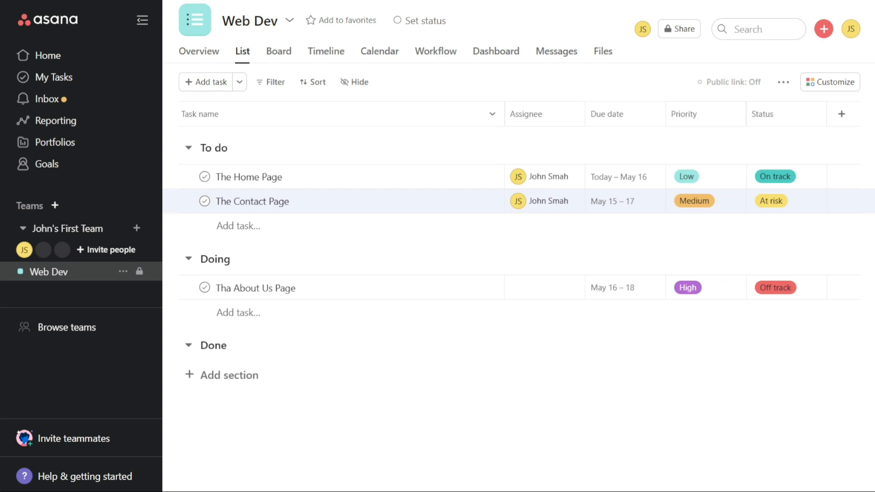
mouse_move(483, 19)
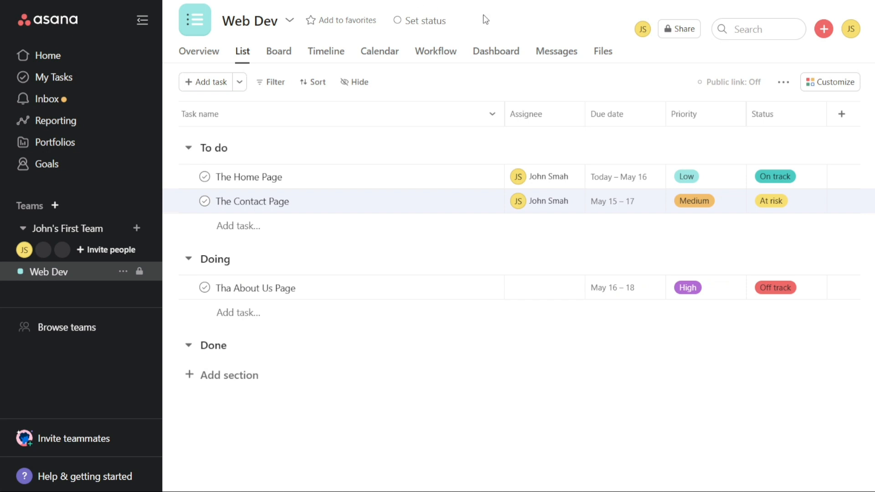
mouse_move(679, 28)
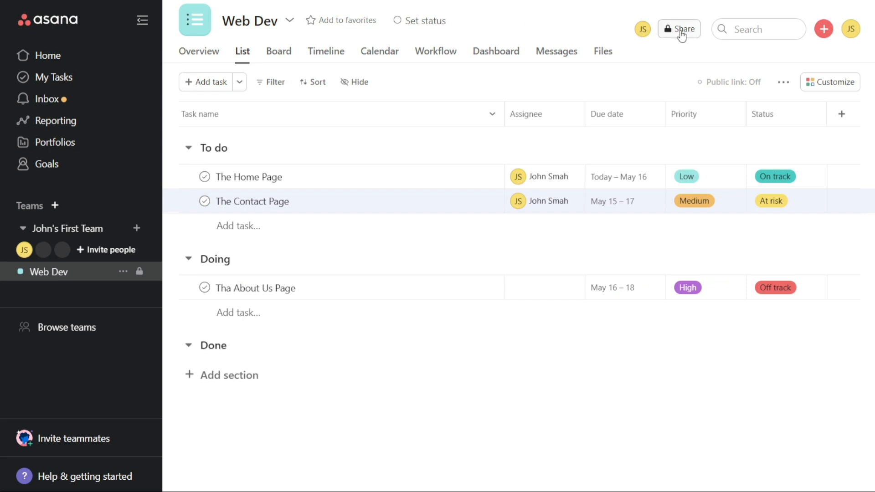
mouse_move(541, 290)
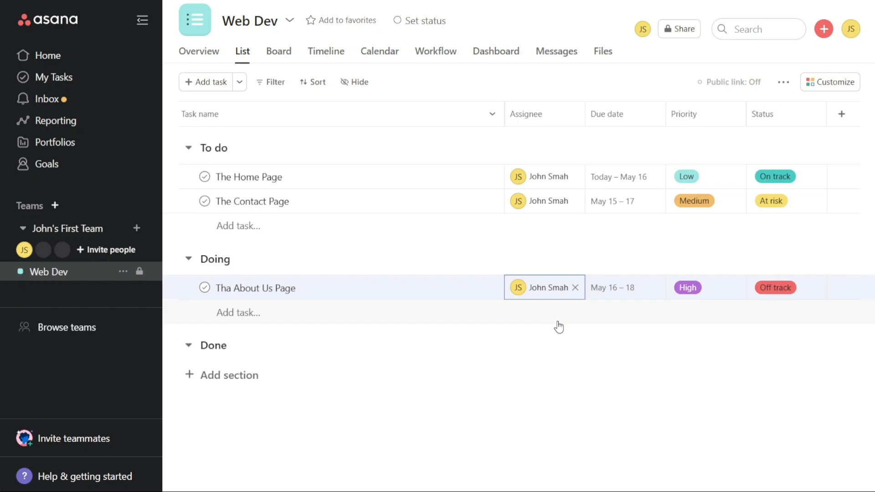
mouse_move(571, 360)
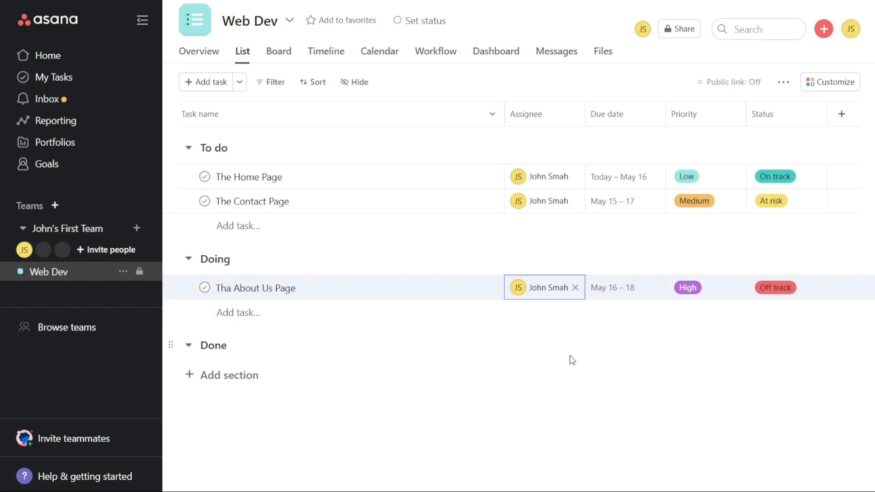
mouse_move(575, 289)
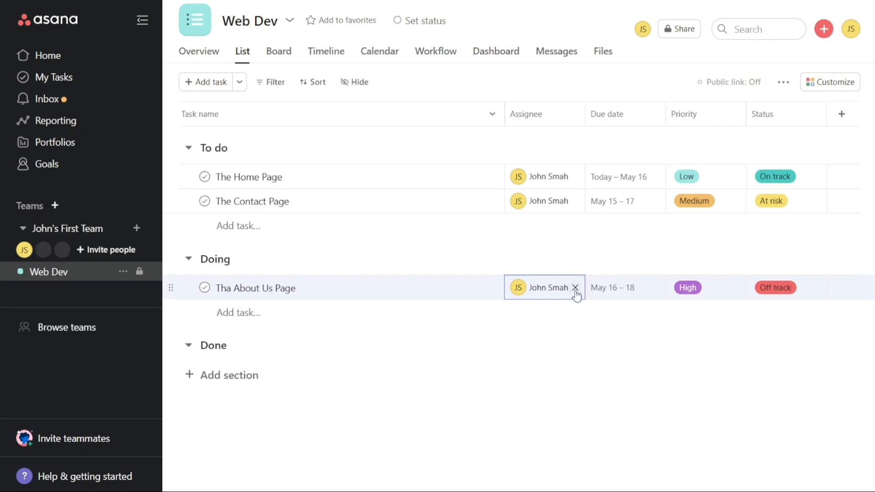
left_click(575, 289)
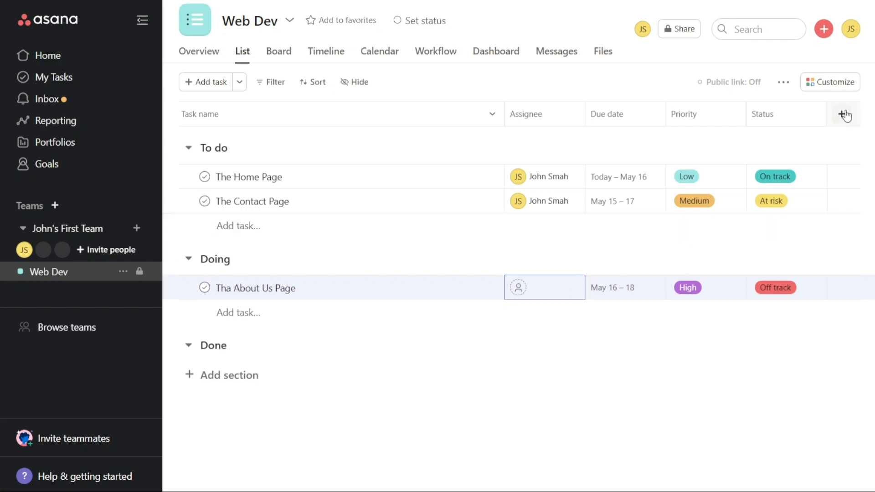
left_click(842, 115)
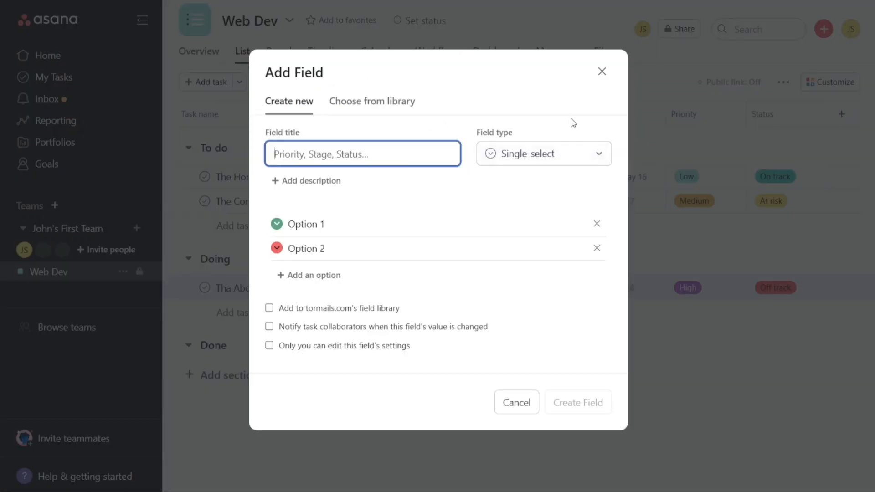
left_click(542, 153)
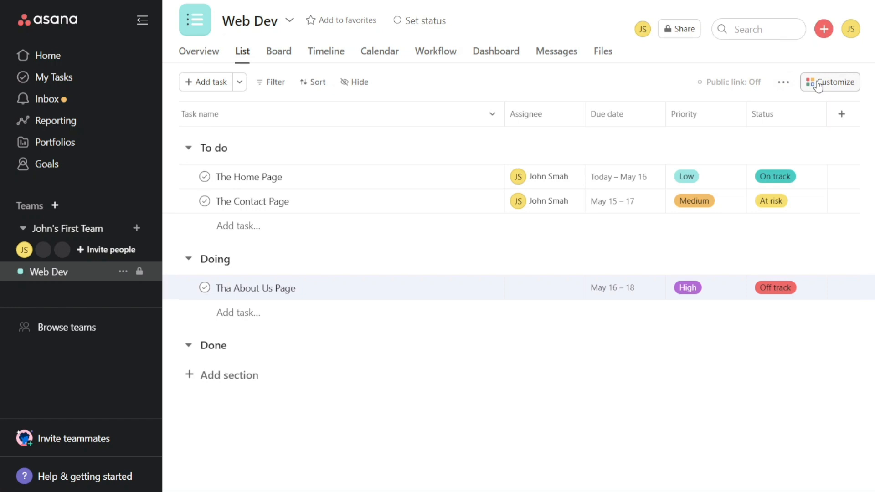
mouse_move(625, 75)
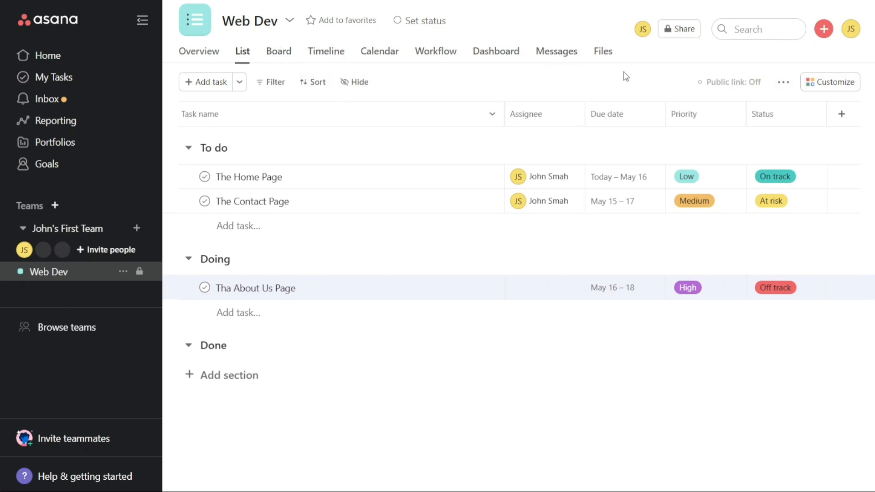
Browse the Web Dev project's Customize panel — rules and app integrations — then dismiss it to restore the full list.
left_click(830, 82)
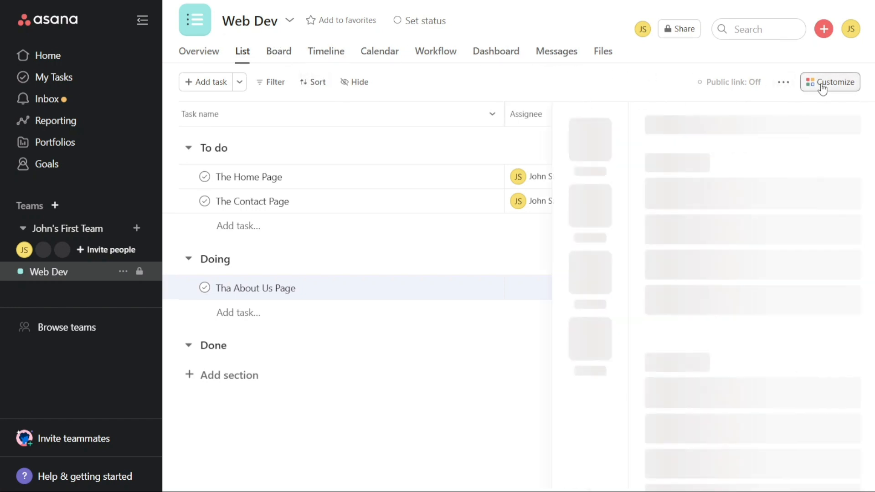
left_click(830, 82)
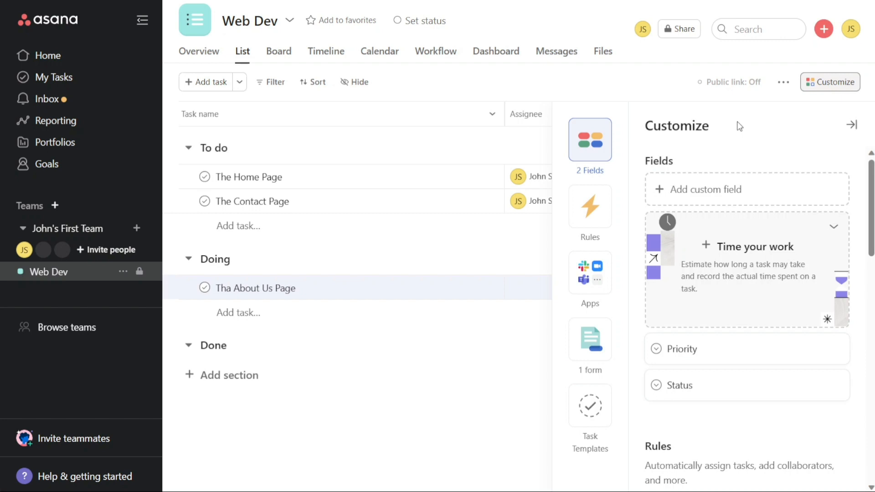
mouse_move(673, 171)
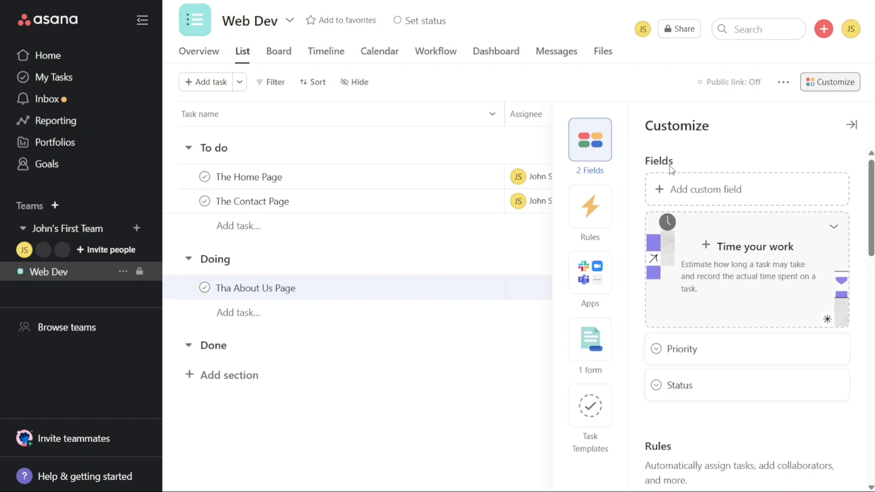
mouse_move(617, 204)
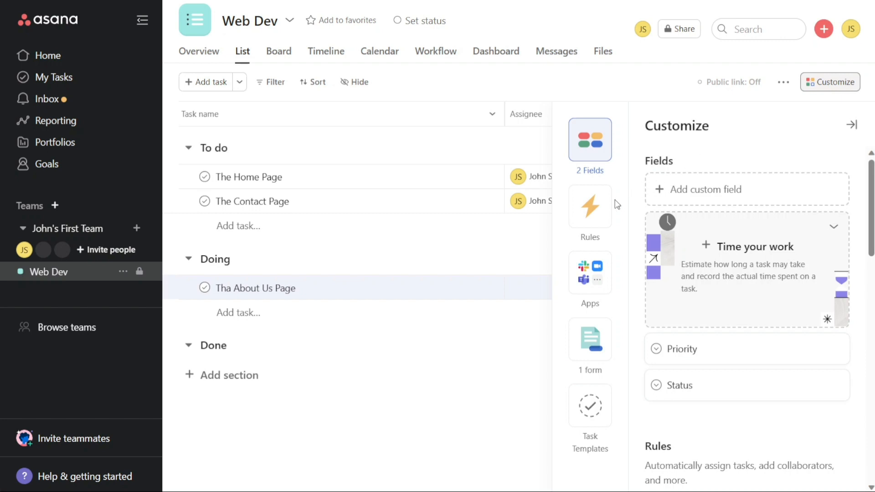
left_click(590, 206)
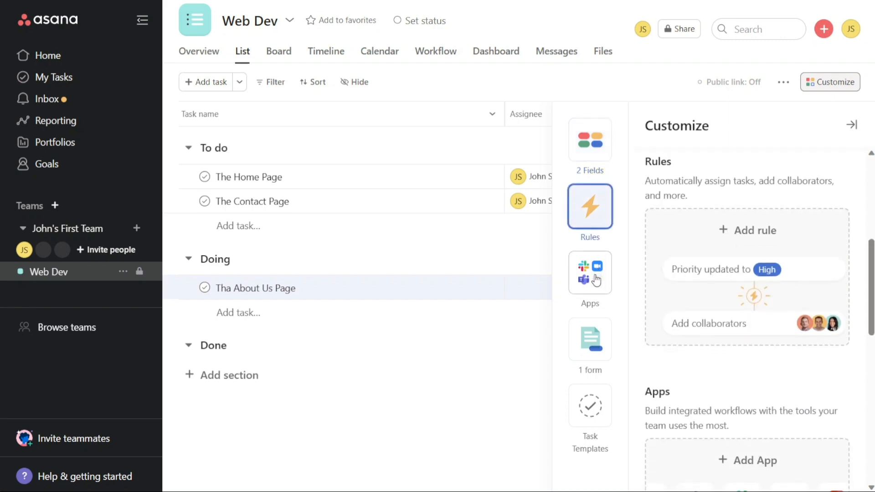
left_click(590, 272)
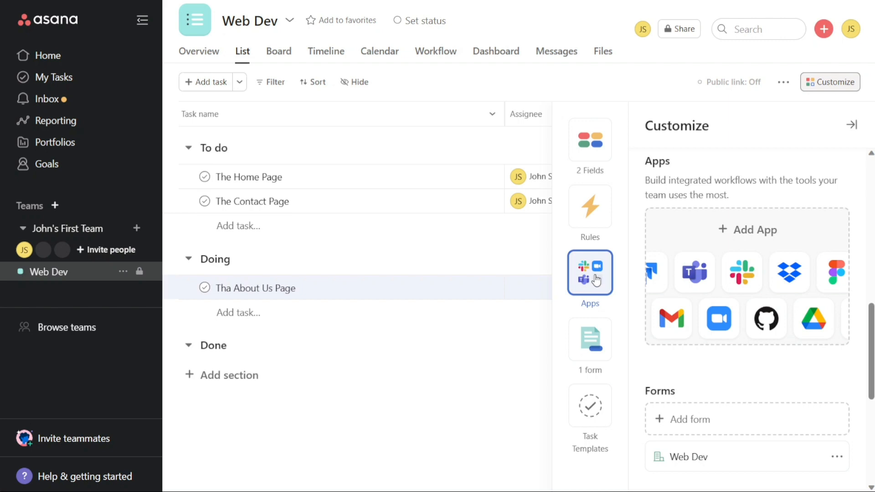
mouse_move(598, 347)
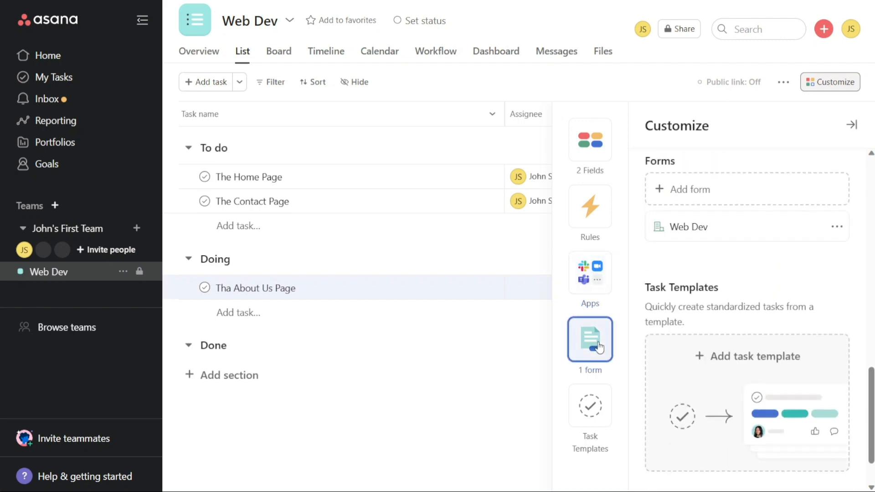
mouse_move(851, 124)
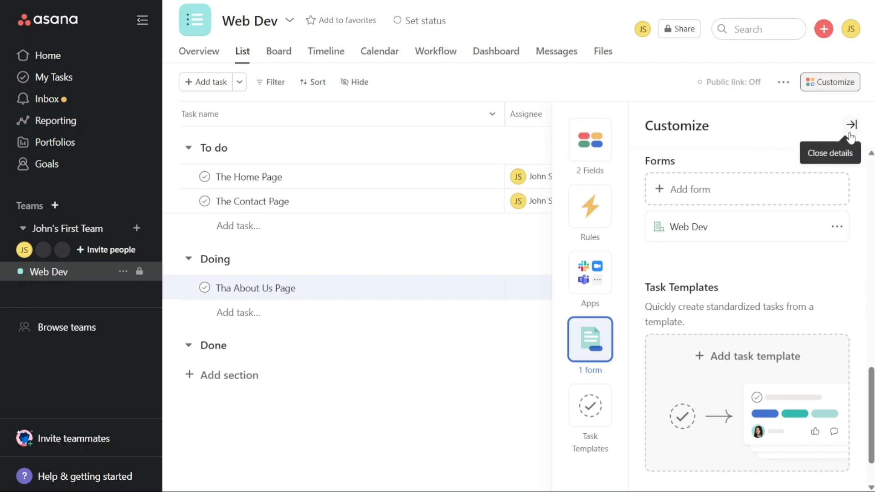
mouse_move(659, 227)
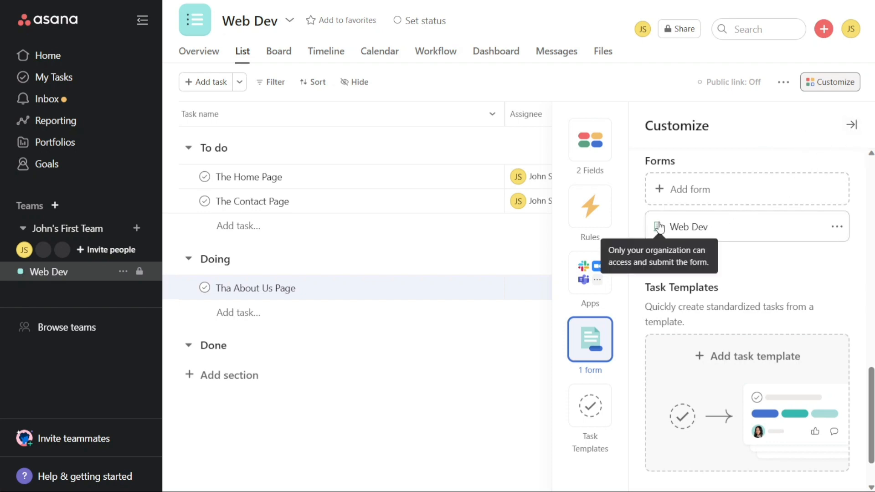
left_click(852, 125)
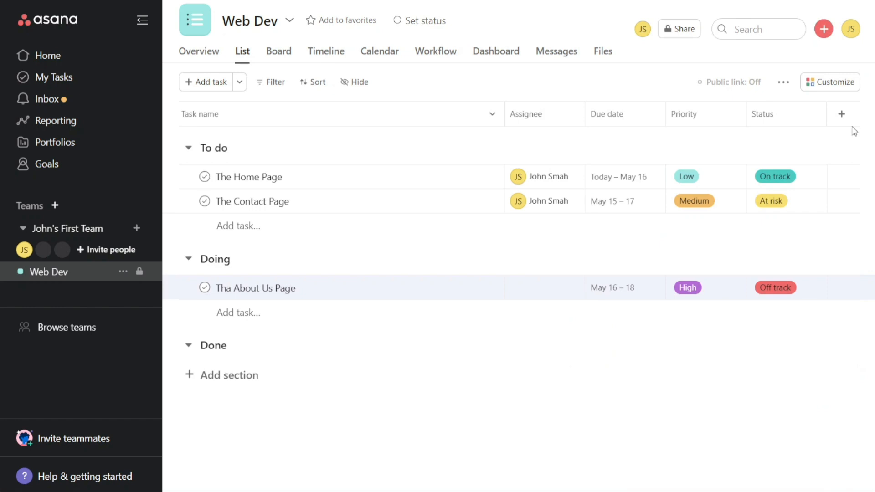
mouse_move(711, 159)
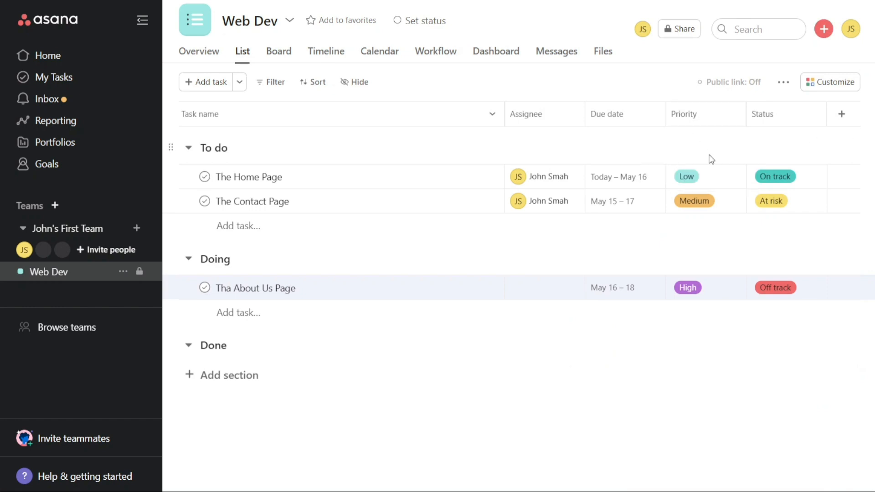
Change the priority choice for The Home Page task.
left_click(688, 177)
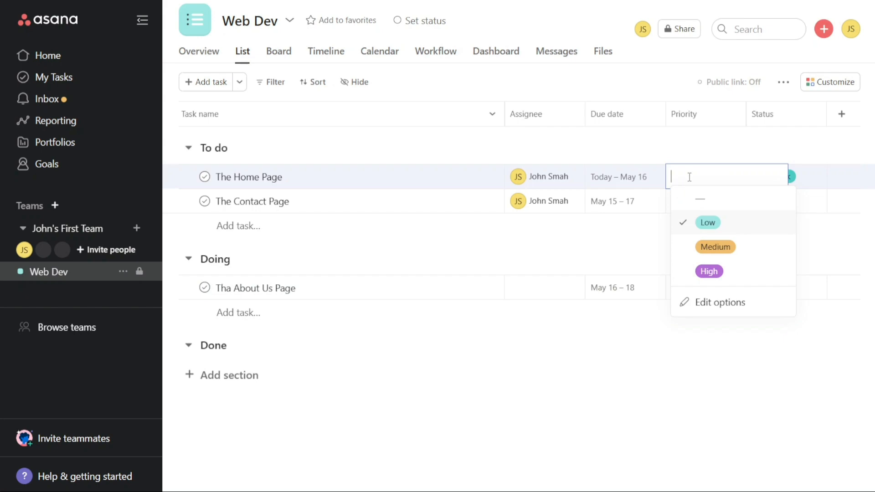
left_click(707, 222)
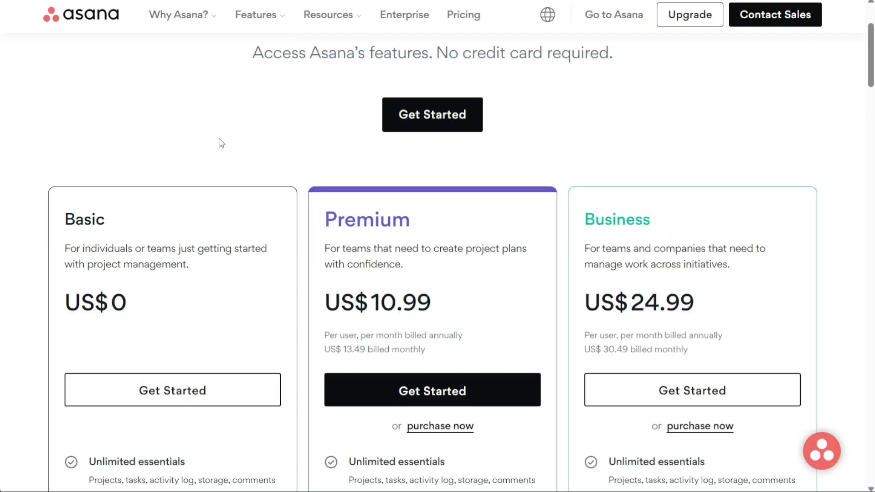
Scroll through Asana's Basic, Premium and Business pricing plan cards.
scroll("down", 3)
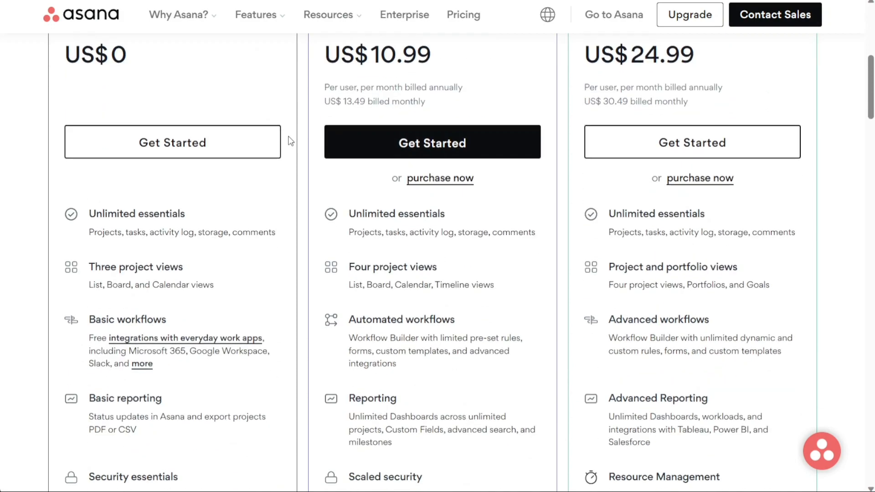
scroll("down", 3)
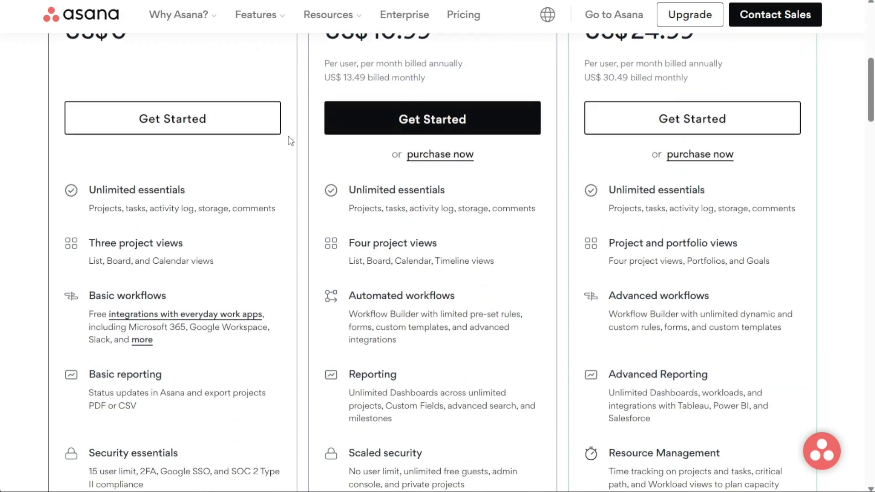
scroll("up", 3)
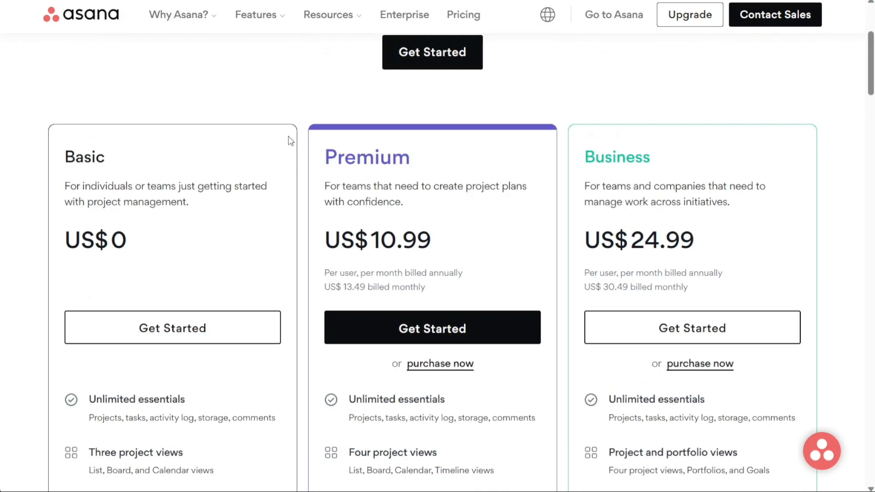
scroll("up", 3)
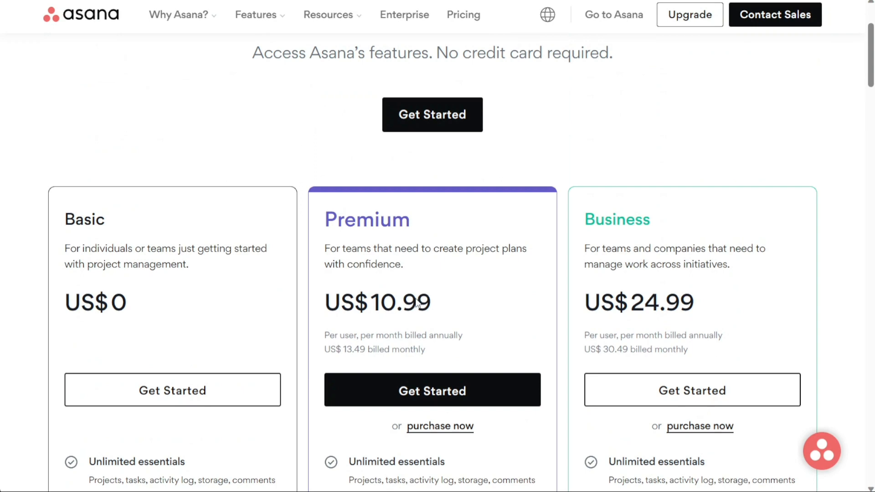
mouse_move(466, 338)
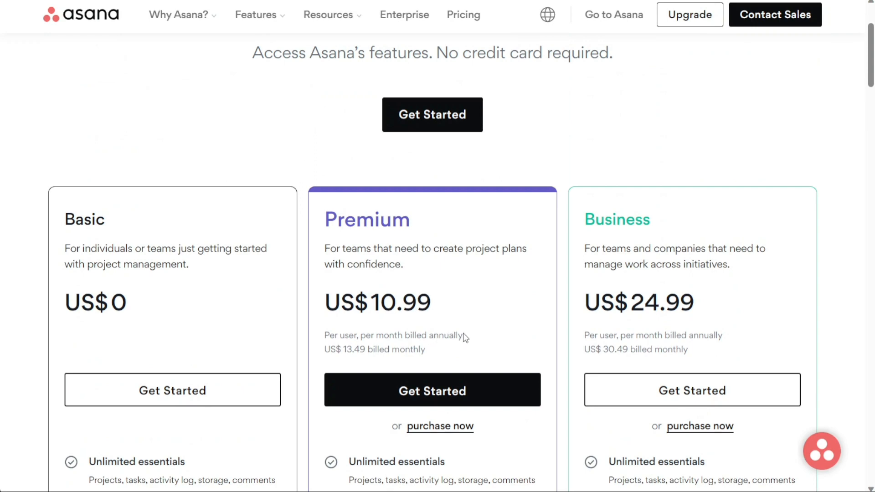
scroll("down", 3)
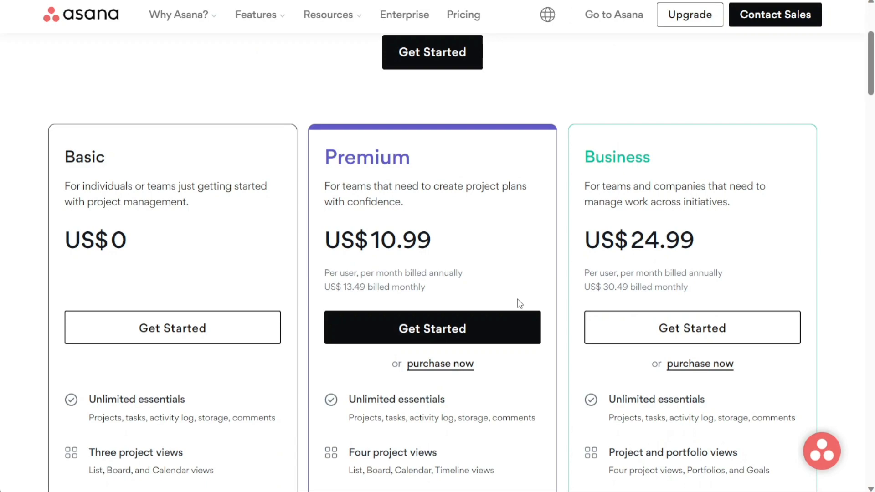
scroll("down", 3)
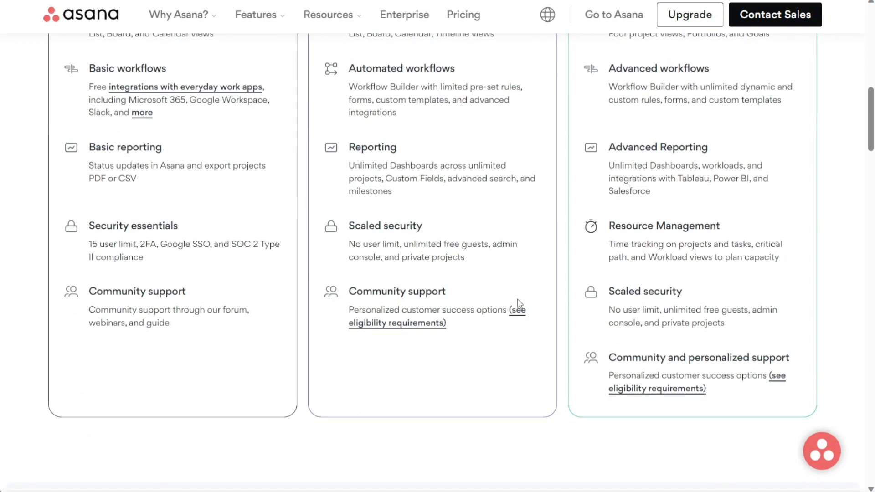
scroll("up", 3)
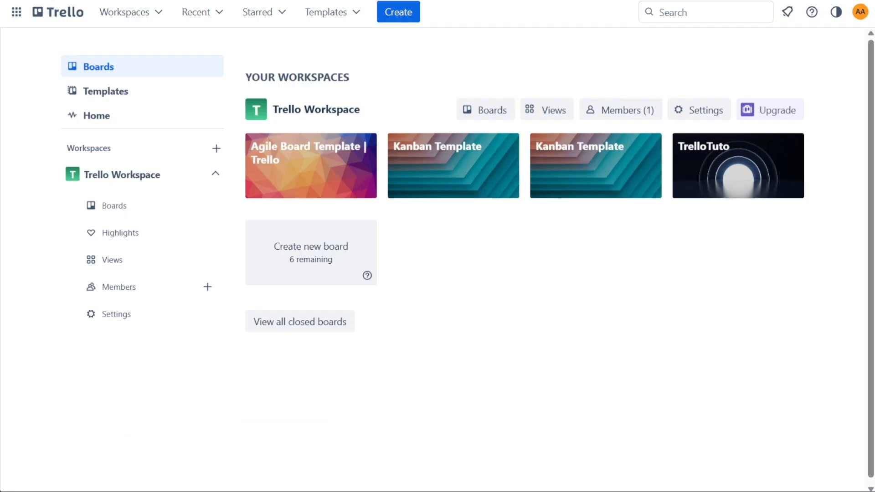
mouse_move(306, 170)
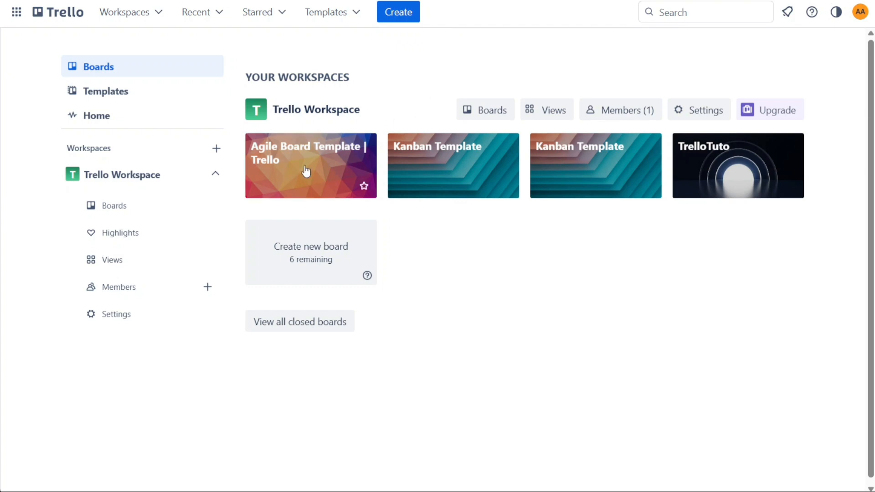
Browse the Agile Board Template, view the TBC Webinar card, and move the Android App card to top of In Progress.
left_click(310, 165)
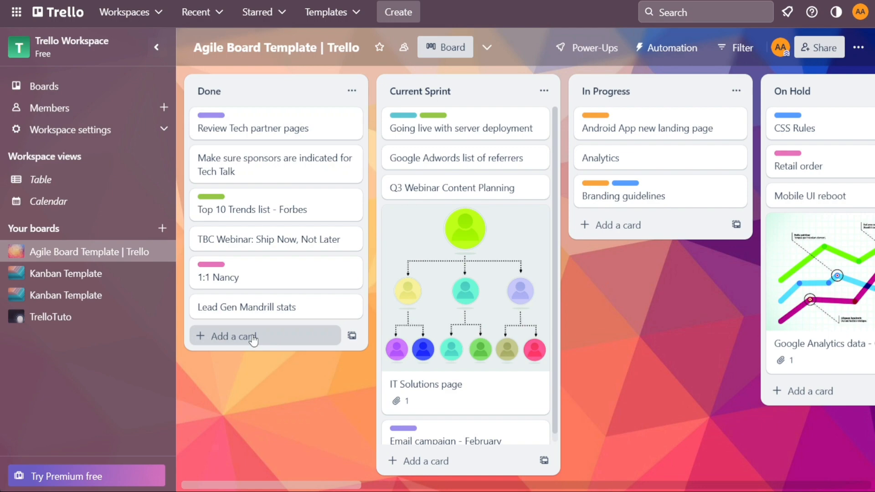
mouse_move(274, 239)
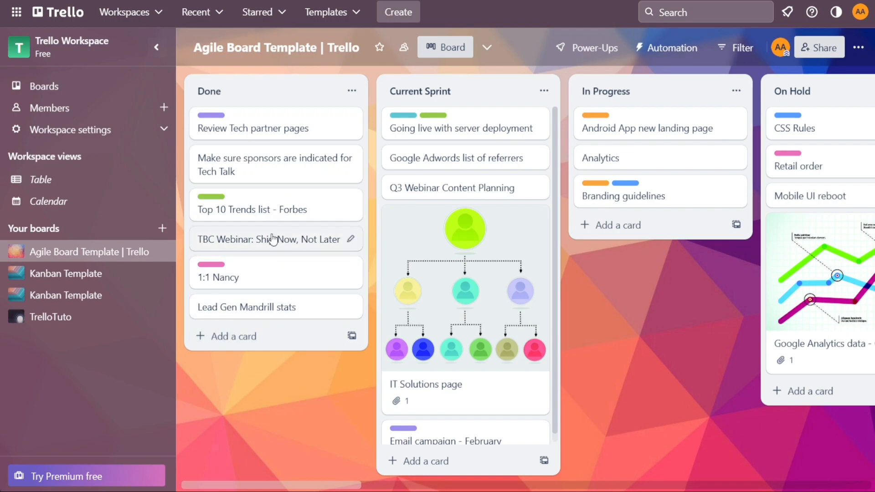
left_click(268, 238)
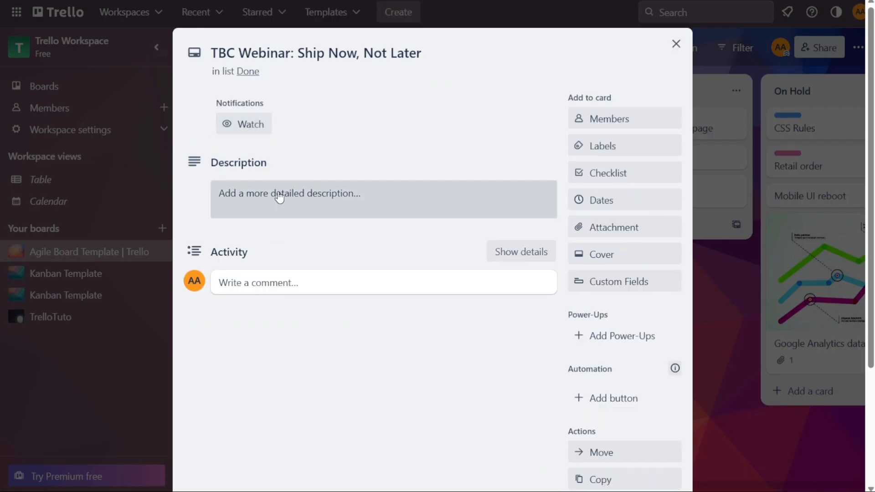
mouse_move(611, 282)
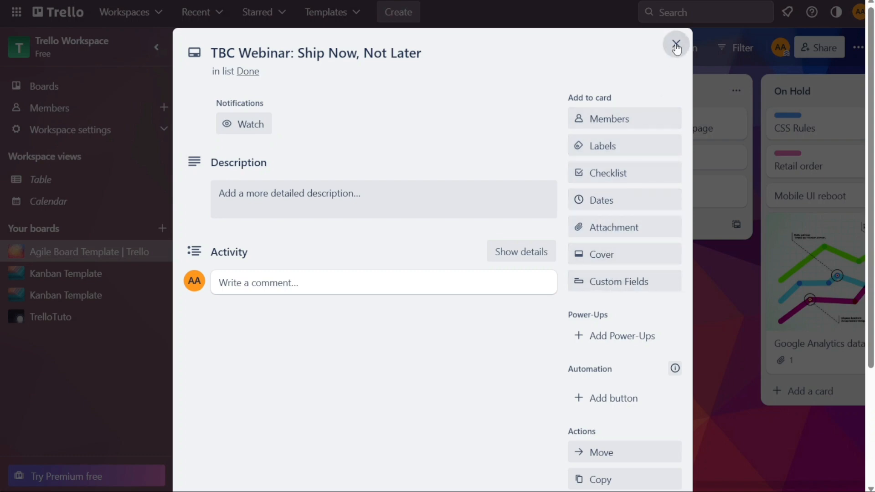
left_click(675, 44)
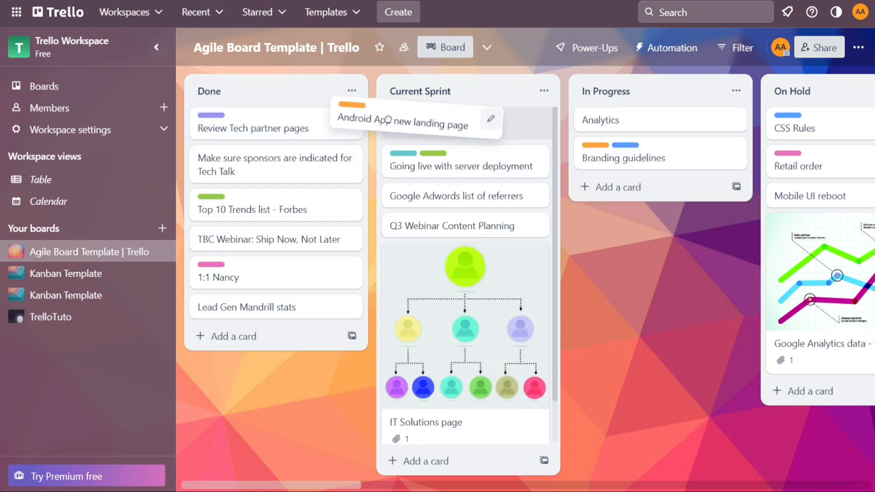
left_click_drag(402, 119, 265, 119)
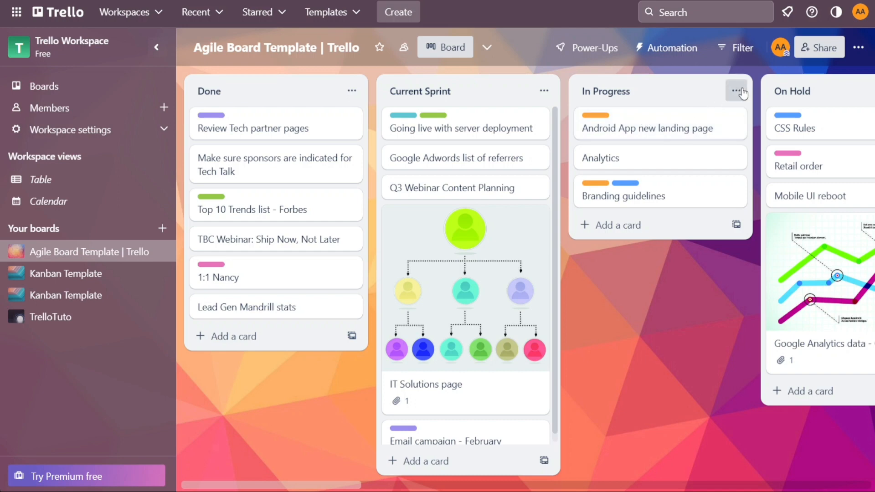
Review the In Progress list's actions, return to the boards overview and switch to the Kanban Template board.
left_click(737, 92)
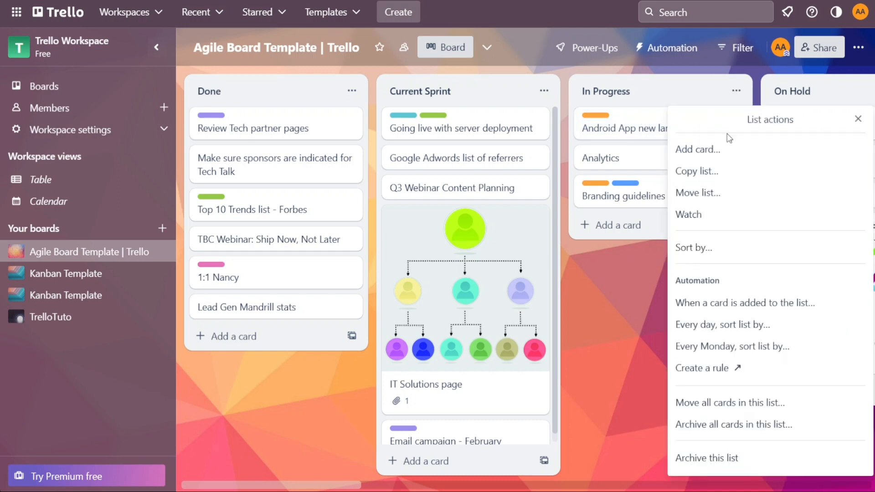
left_click(697, 192)
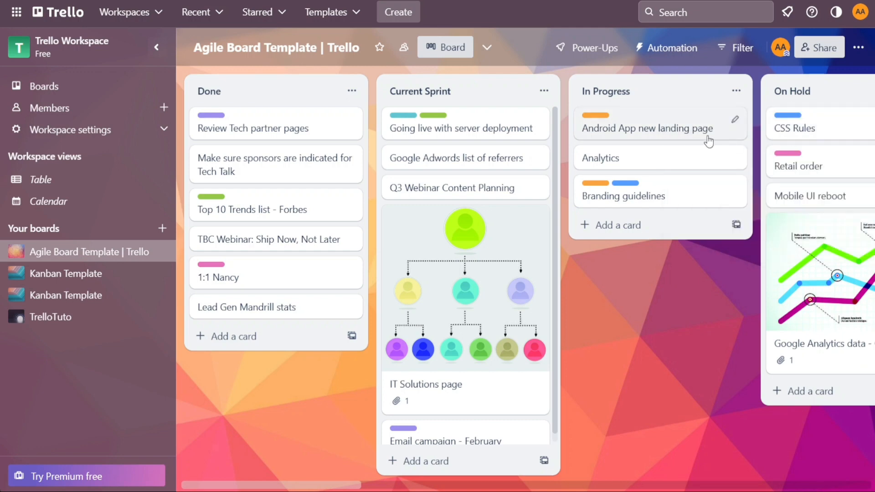
mouse_move(565, 71)
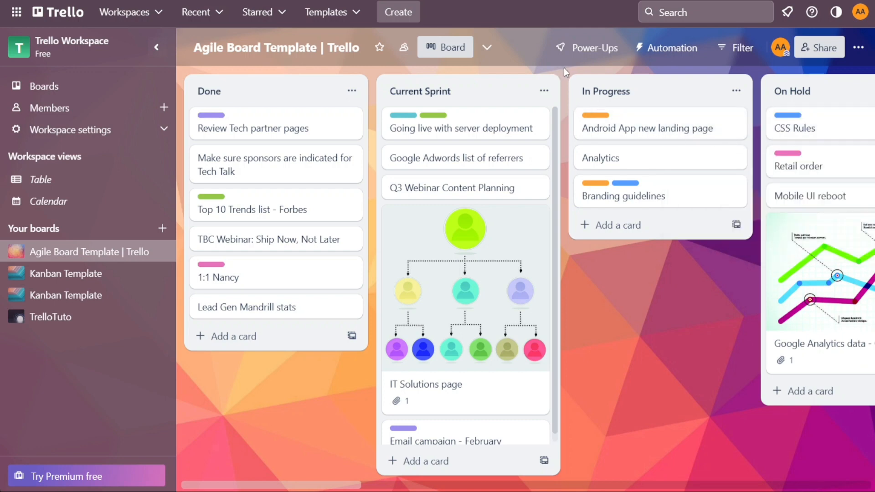
mouse_move(407, 81)
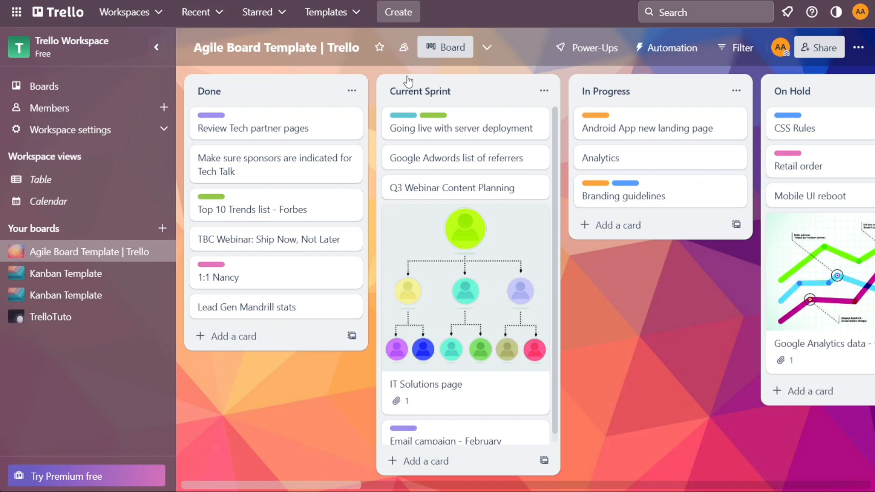
left_click(157, 47)
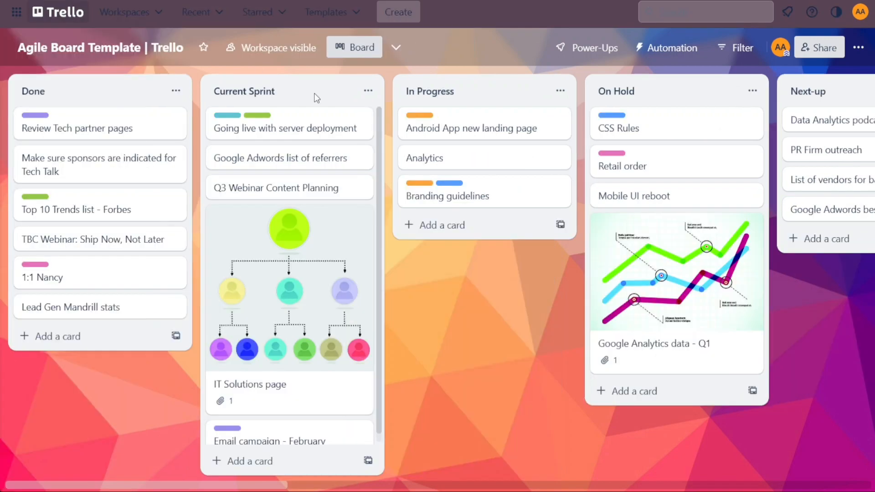
left_click(57, 12)
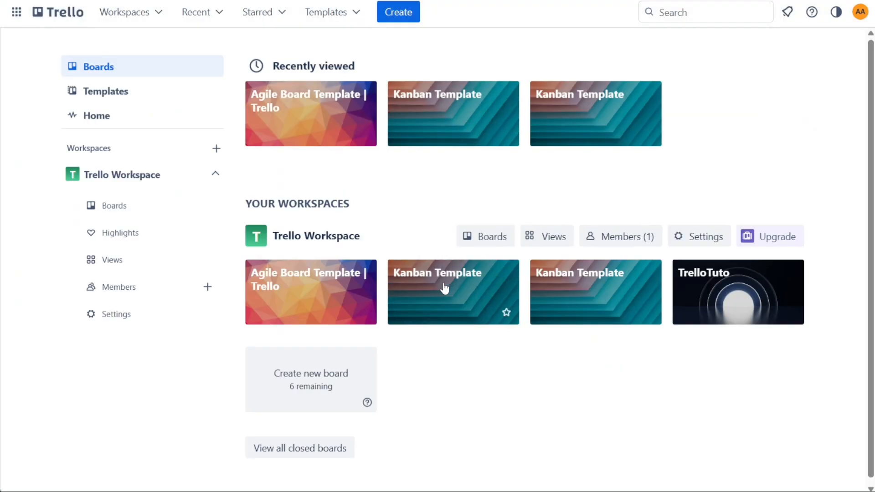
left_click(453, 292)
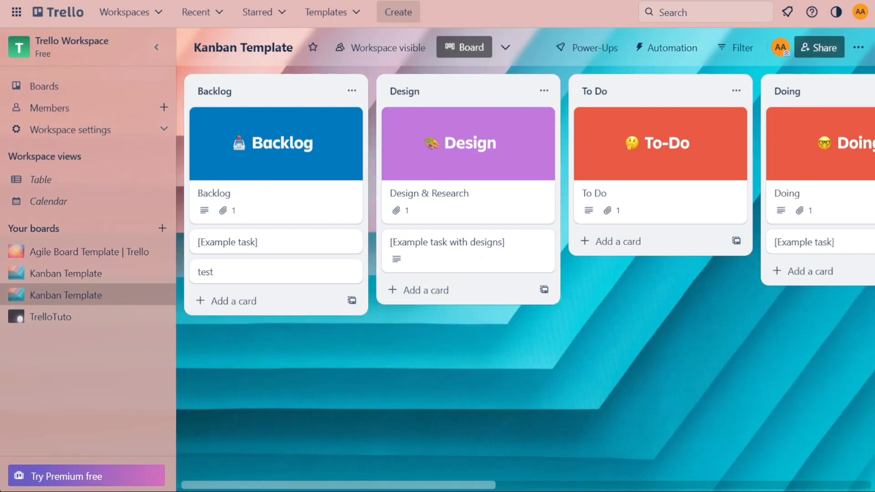
mouse_move(297, 194)
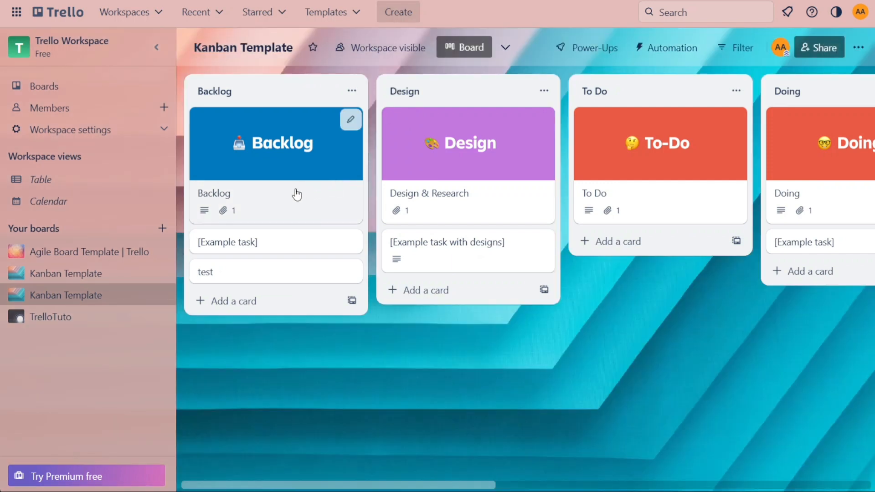
mouse_move(297, 193)
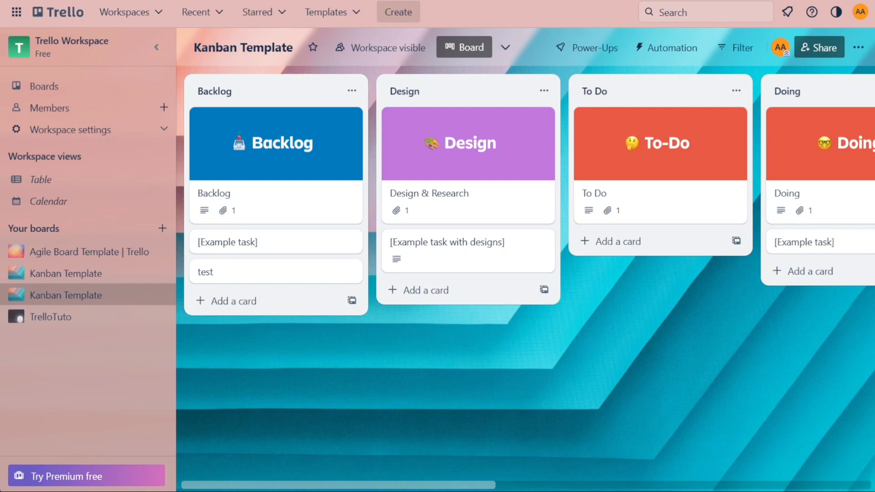
View Trello's pricing page with Free, Standard $5, Premium $10 and Enterprise $17.50 plans.
left_click(67, 476)
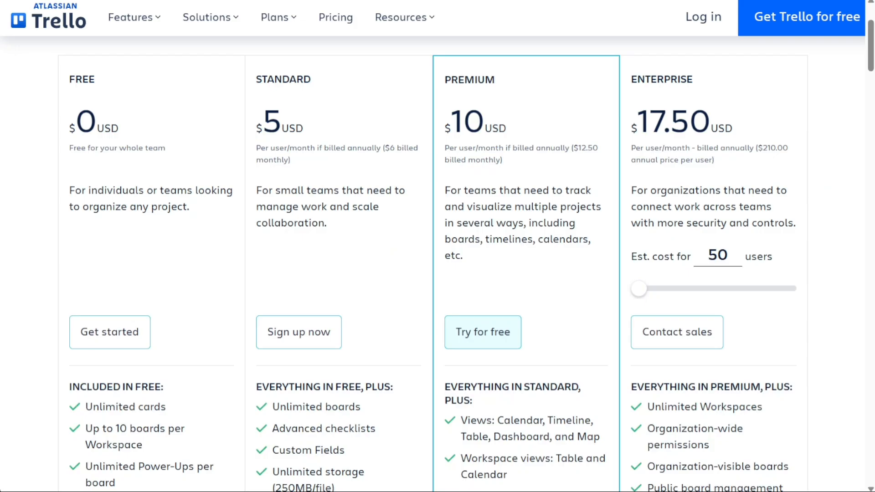
mouse_move(211, 146)
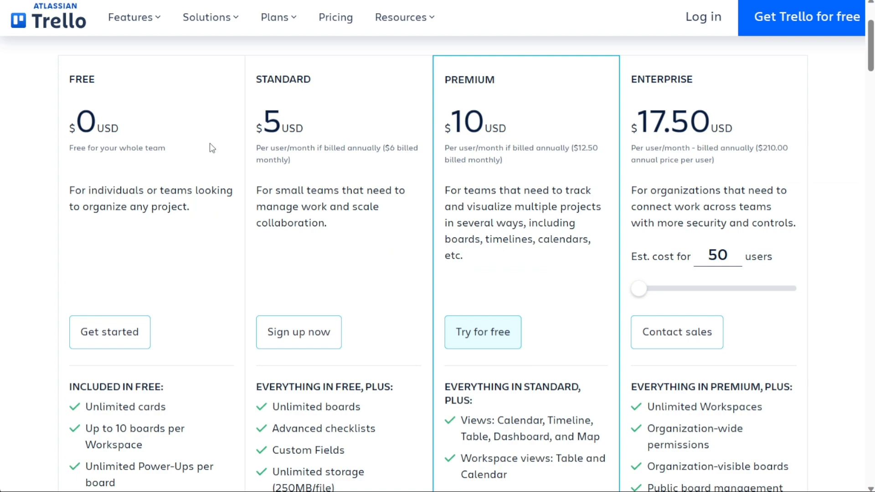
mouse_move(416, 267)
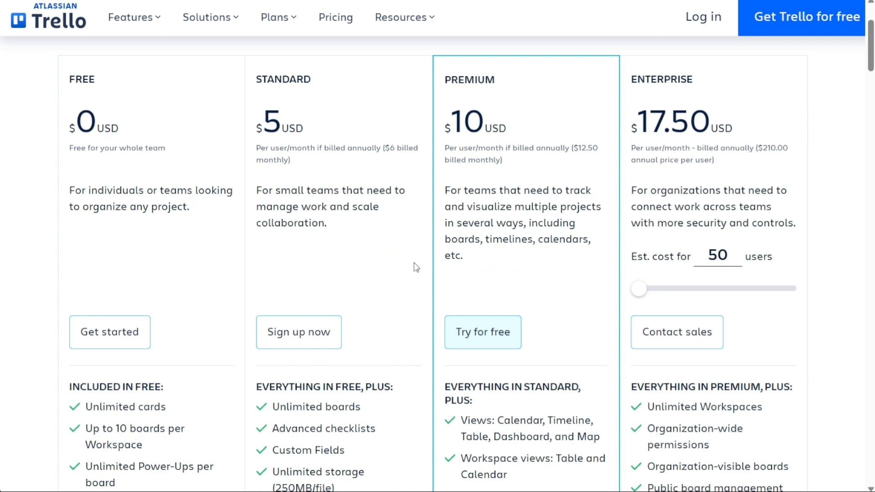
scroll("down", 3)
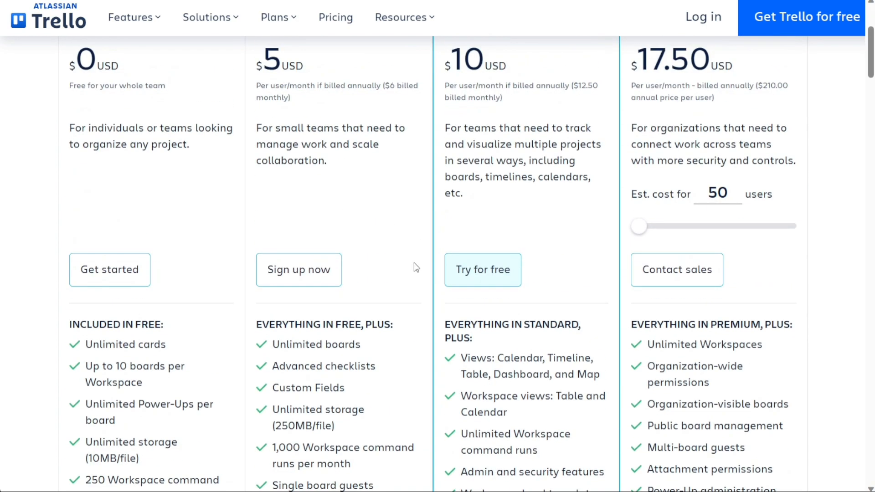
scroll("up", 3)
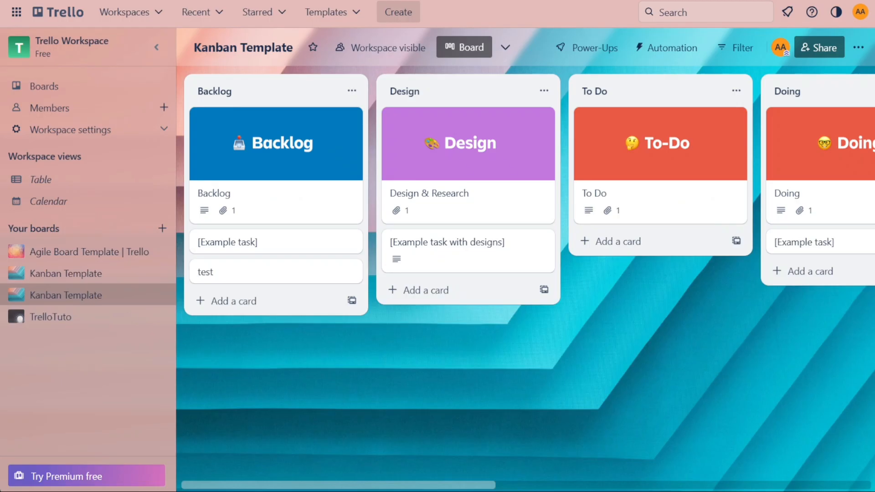
mouse_move(585, 47)
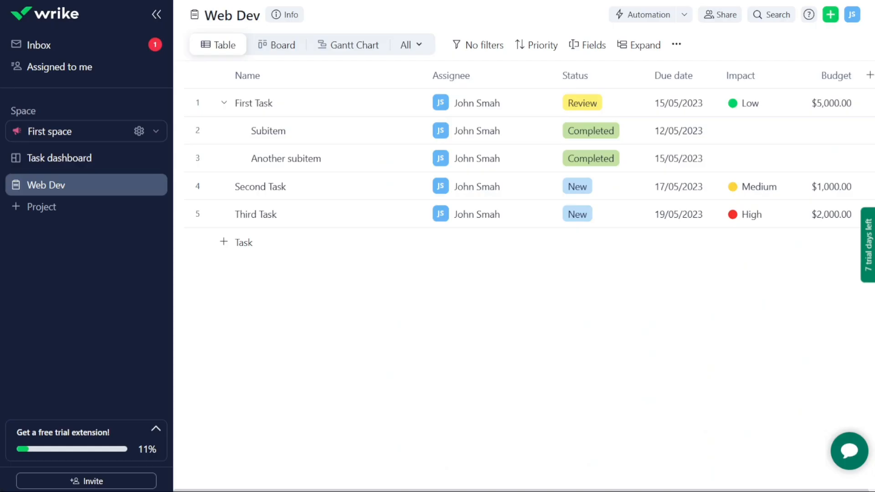
mouse_move(176, 35)
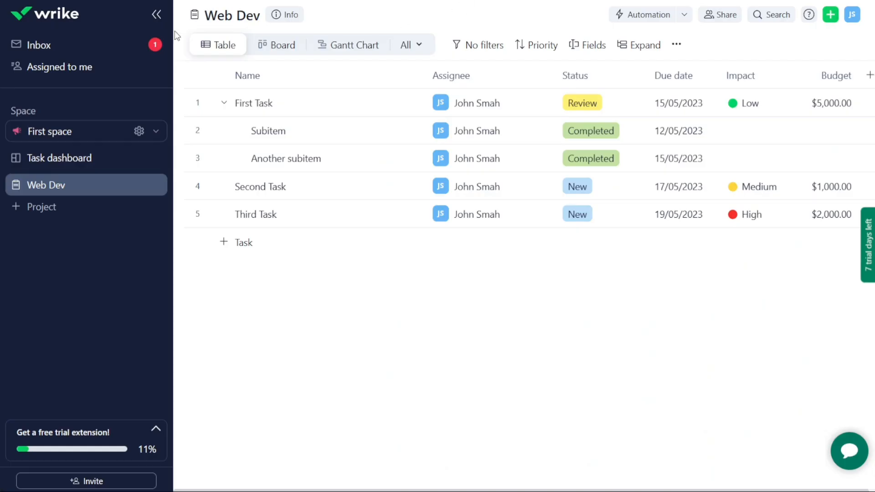
mouse_move(374, 26)
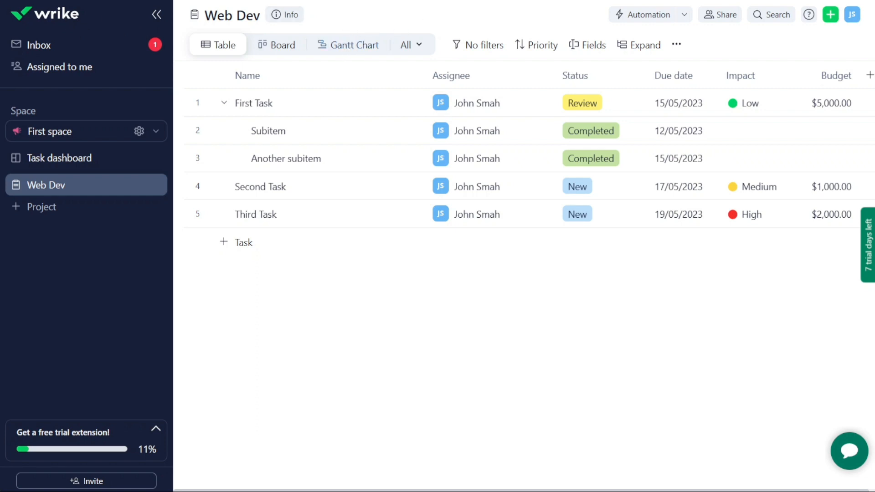
Show the Web Dev project as a Gantt chart, browse All views, and return to the table.
left_click(348, 45)
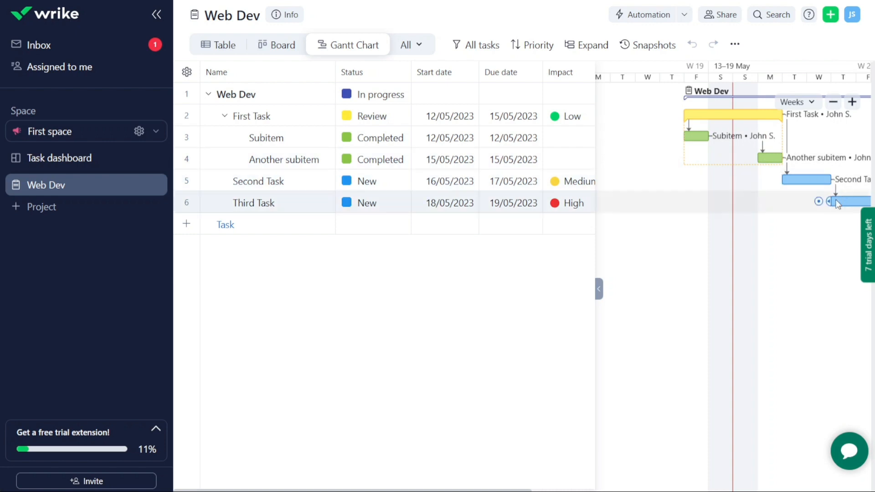
mouse_move(555, 271)
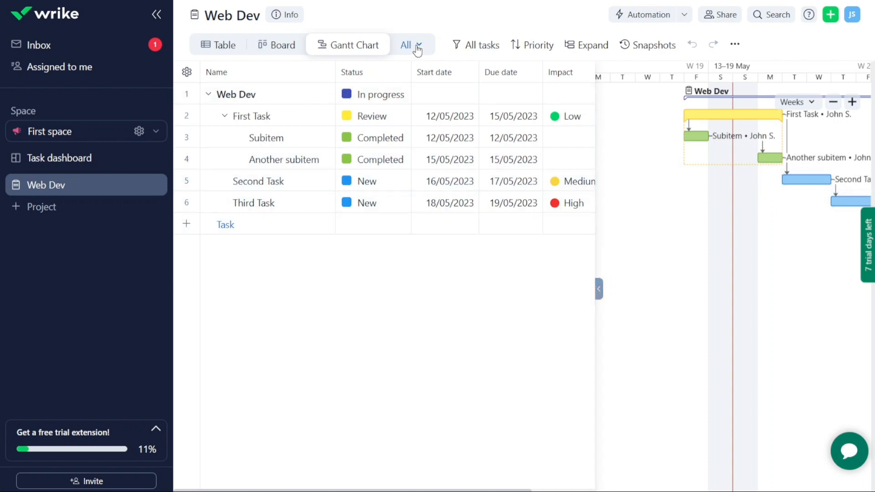
left_click(406, 45)
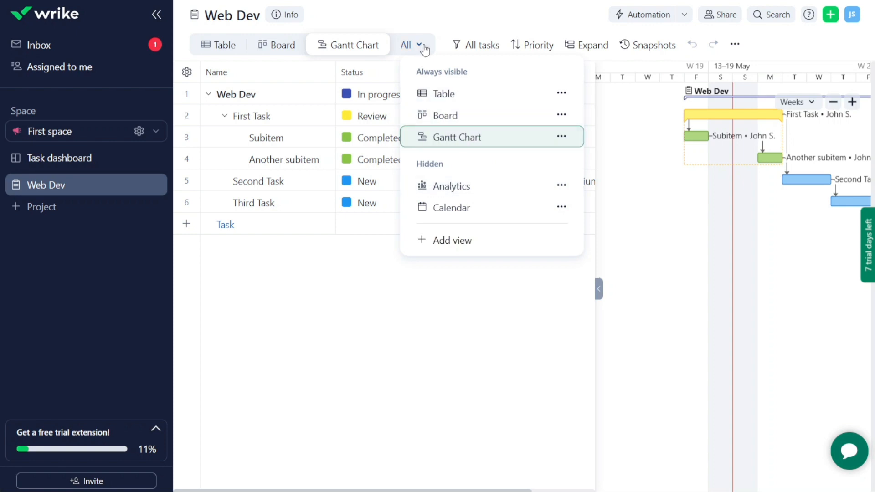
mouse_move(423, 17)
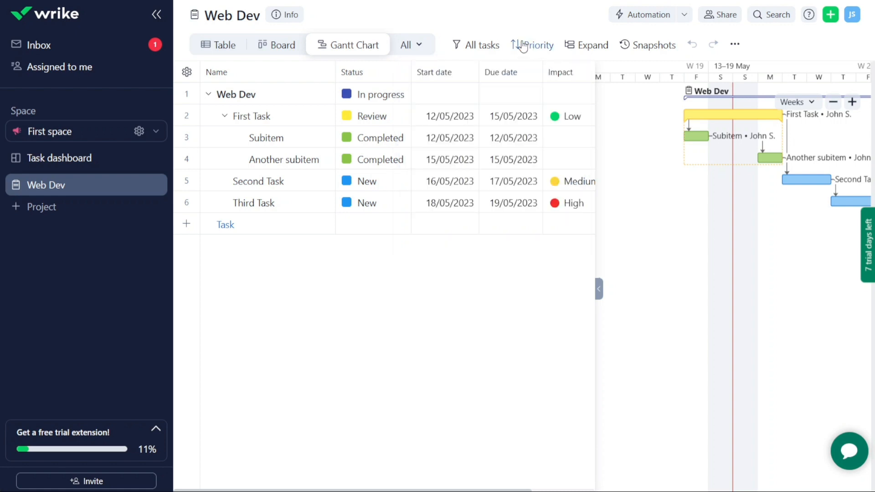
mouse_move(474, 18)
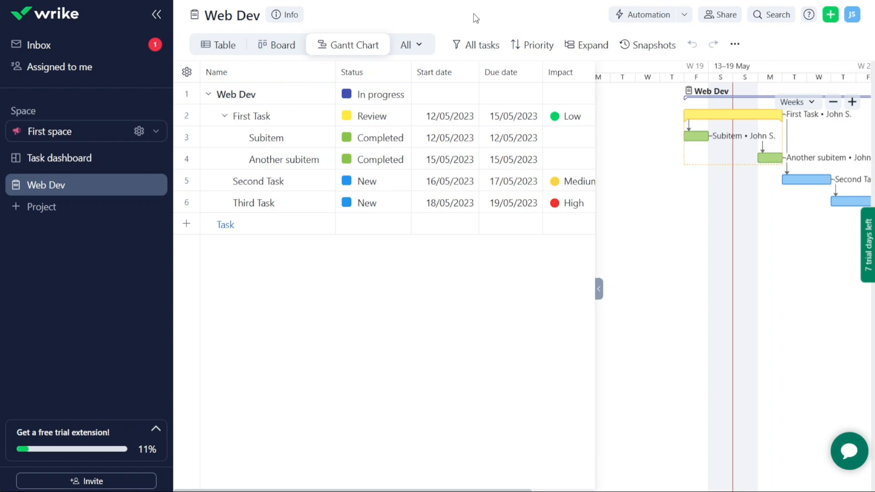
left_click(218, 45)
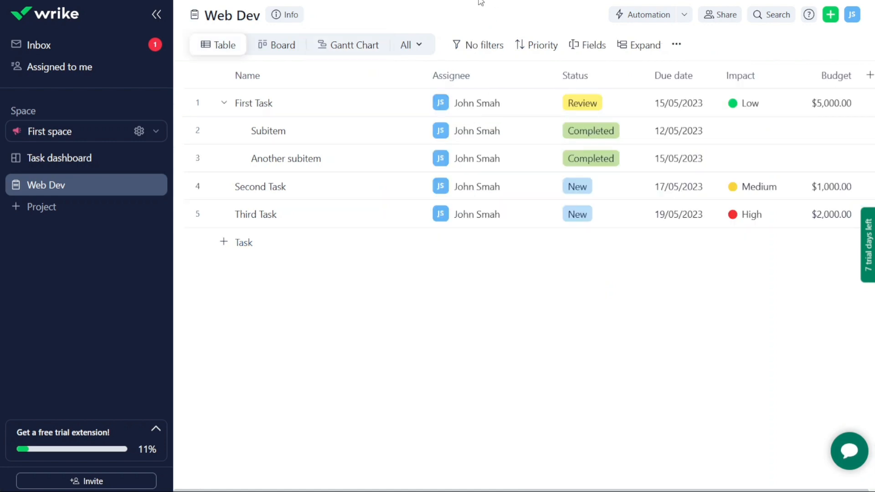
Clear First Task's assignee, then go to Wrike's pricing plans page.
left_click(492, 103)
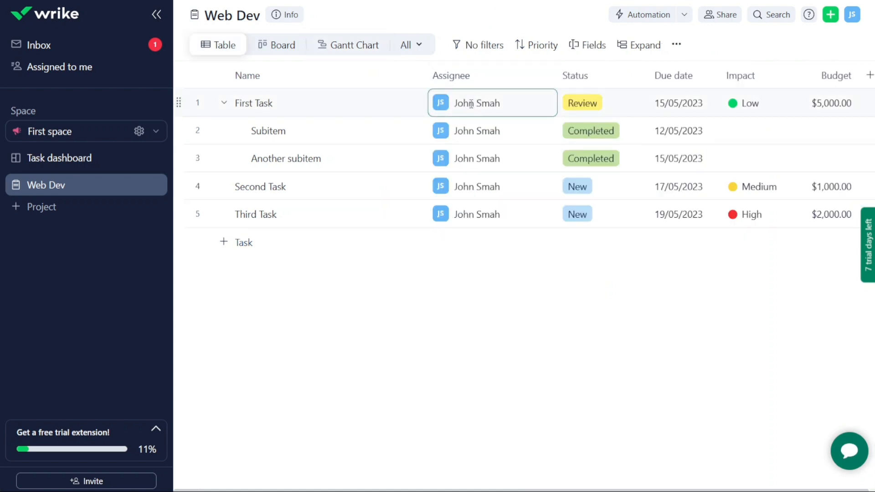
left_click(492, 103)
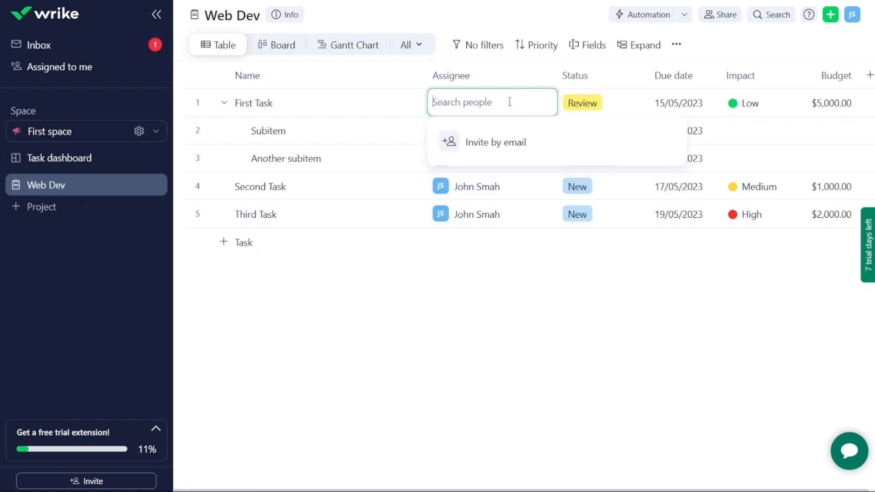
left_click(479, 18)
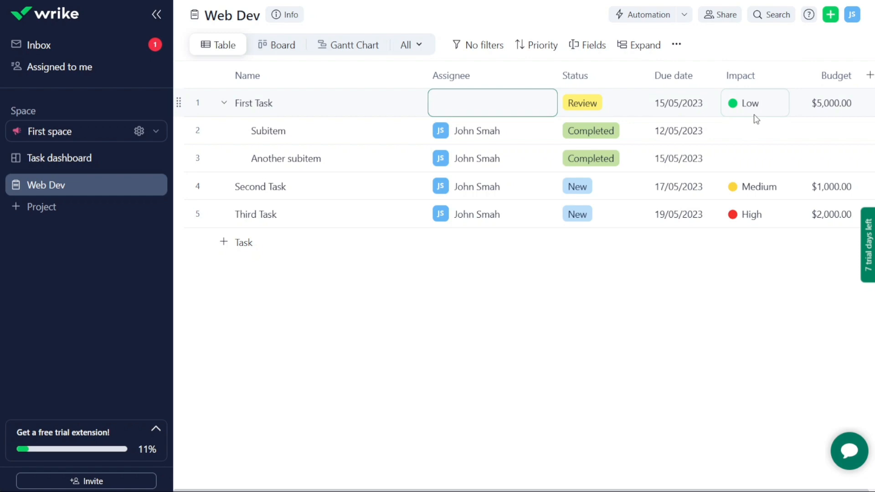
left_click(754, 103)
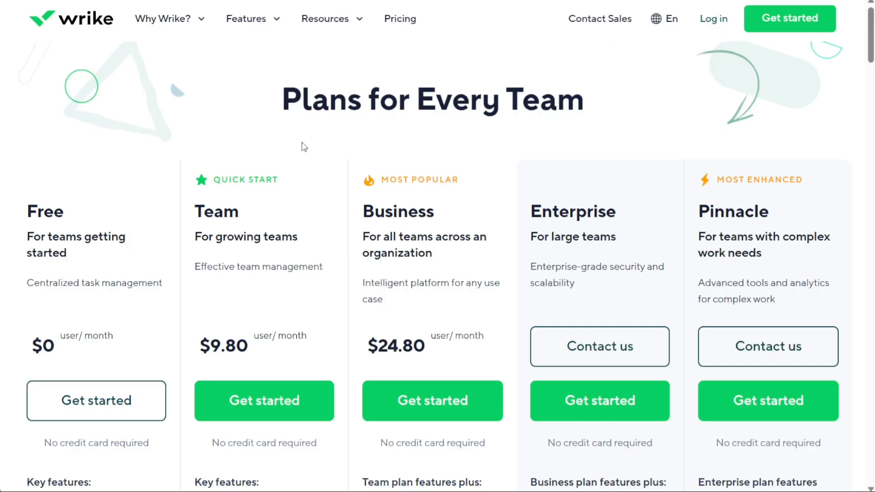
mouse_move(134, 217)
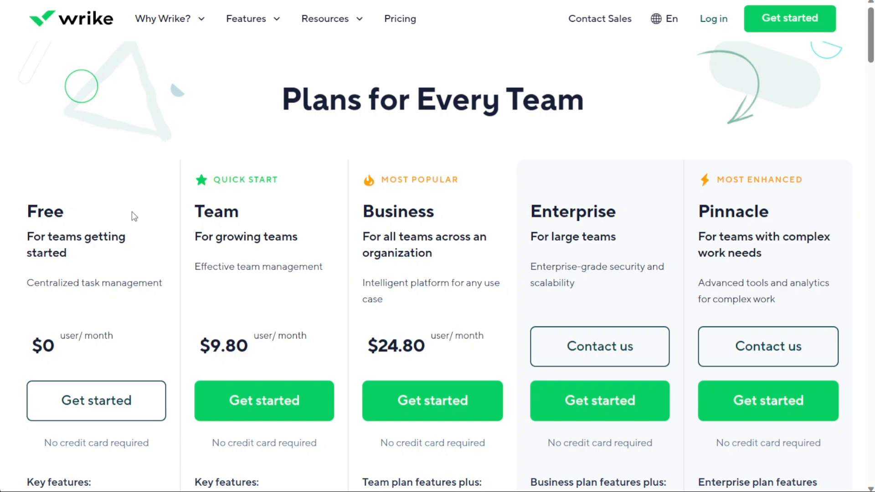
mouse_move(255, 334)
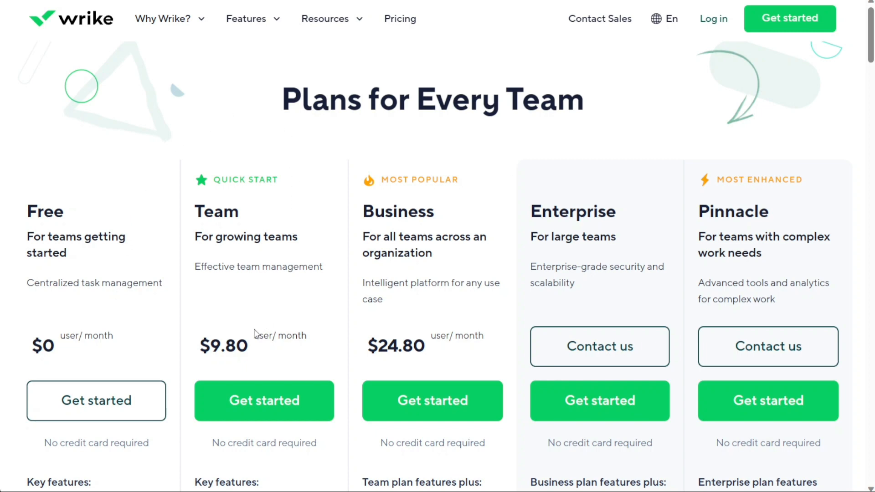
mouse_move(125, 119)
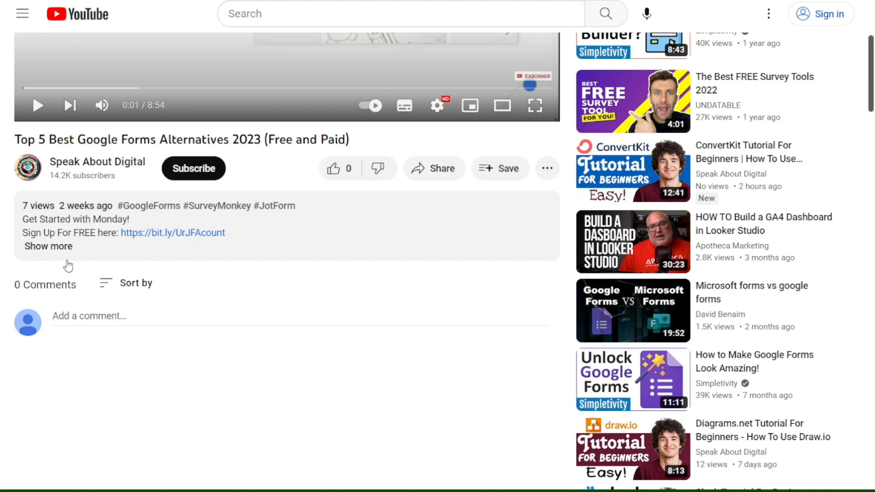
Expand the YouTube description again and follow the monday.com link.
left_click(48, 246)
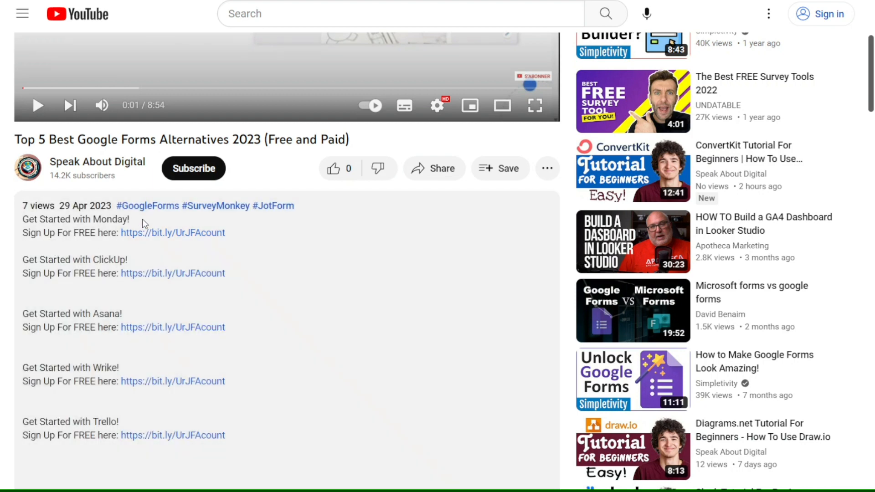
left_click(172, 233)
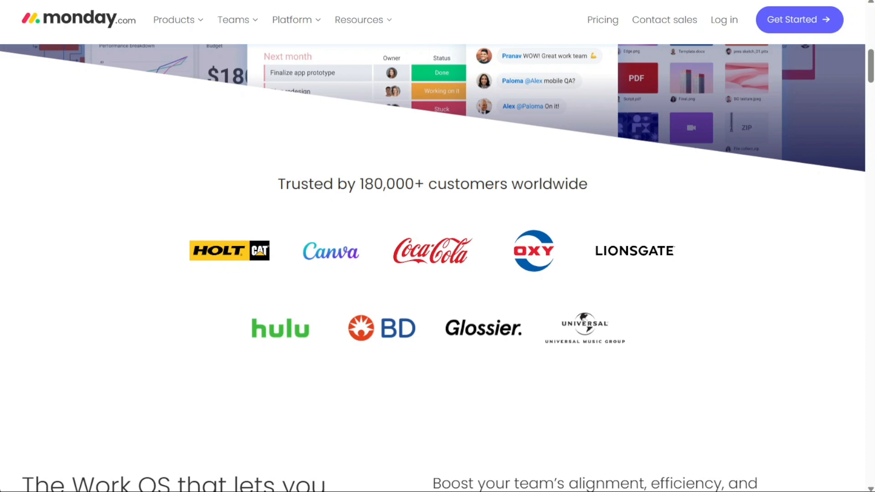
Show monday.com's pricing page with Free, Basic $8, Standard $10, Pro $16 and Enterprise plans.
left_click(603, 19)
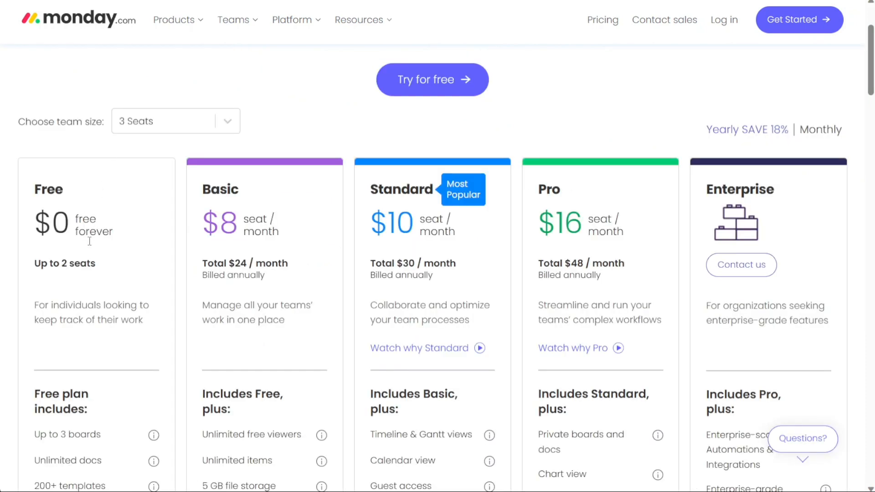
mouse_move(432, 79)
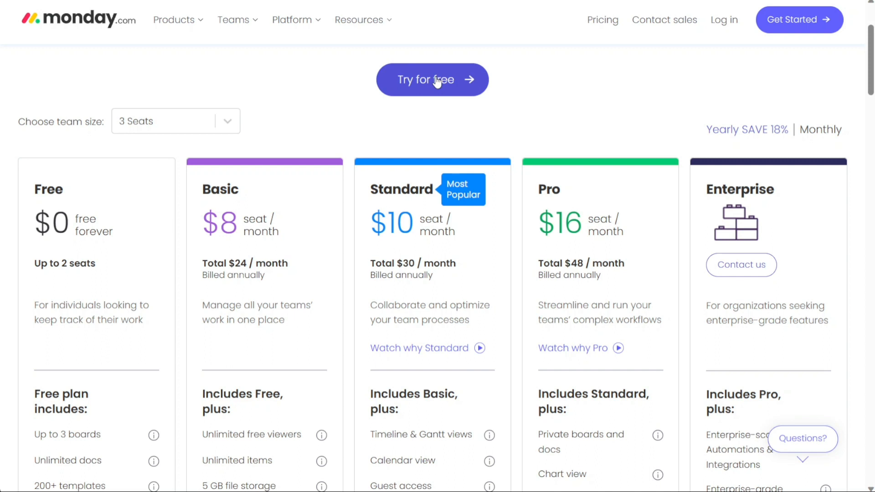
mouse_move(478, 89)
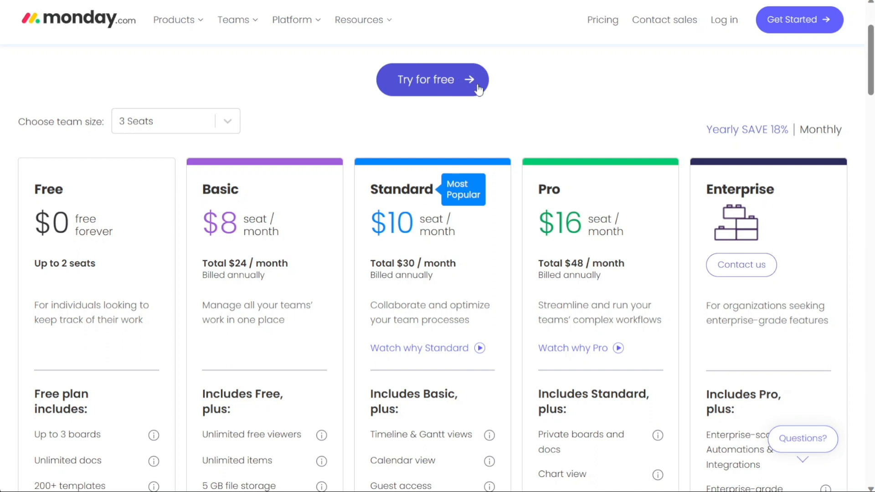